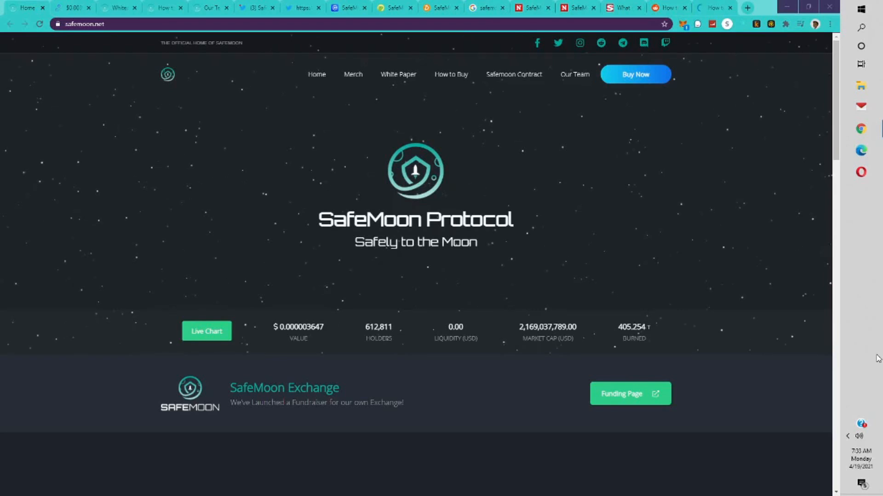
pyautogui.moveTo(774, 252)
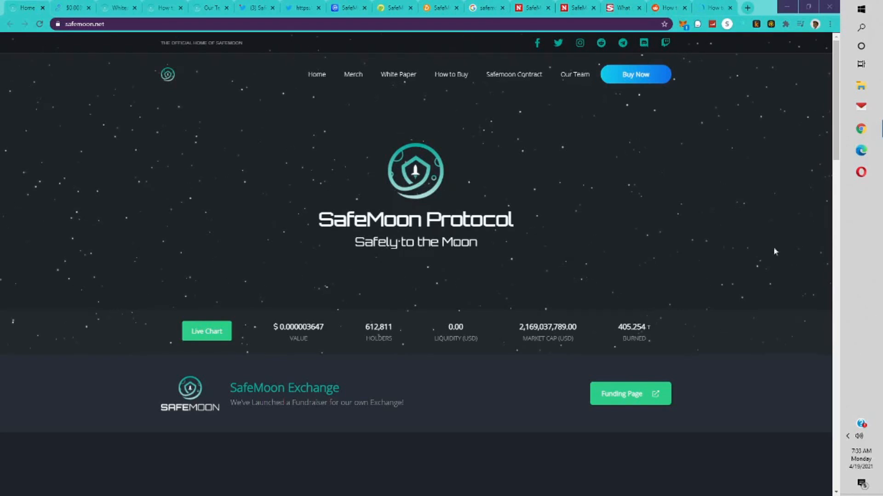
# - Glance at the dex.guru SafeMoon trading page, then switch to CoinMarketCap's SafeMoon price page
pyautogui.scroll(-3)
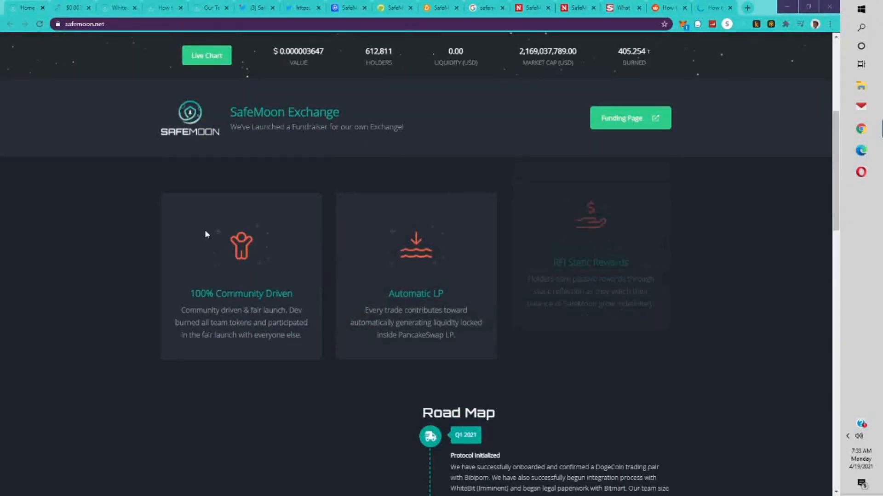
pyautogui.scroll(3)
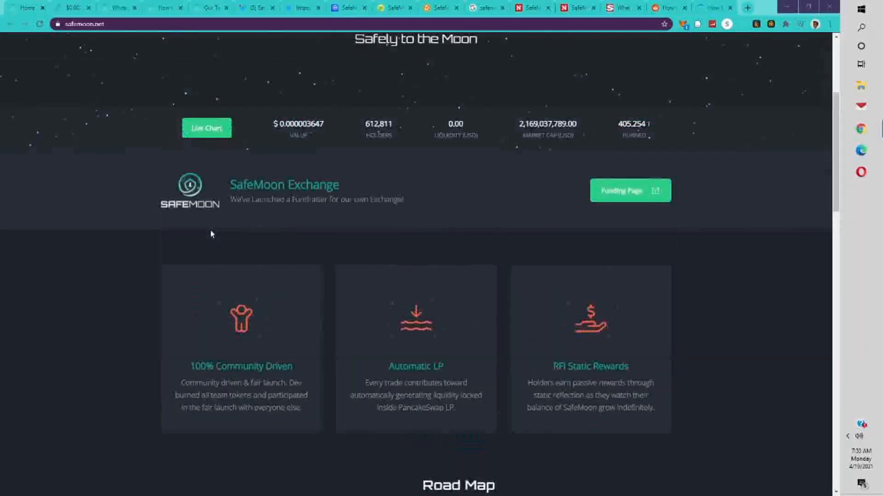
pyautogui.click(73, 7)
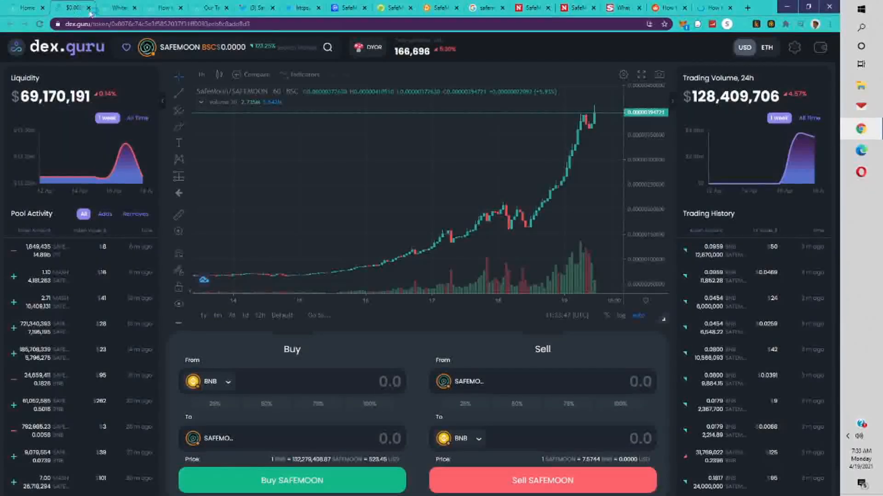
pyautogui.click(347, 7)
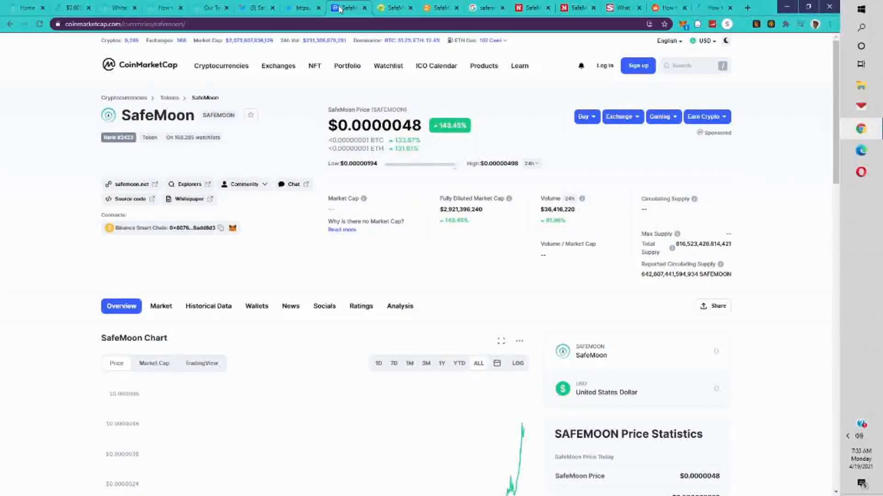
pyautogui.moveTo(516, 144)
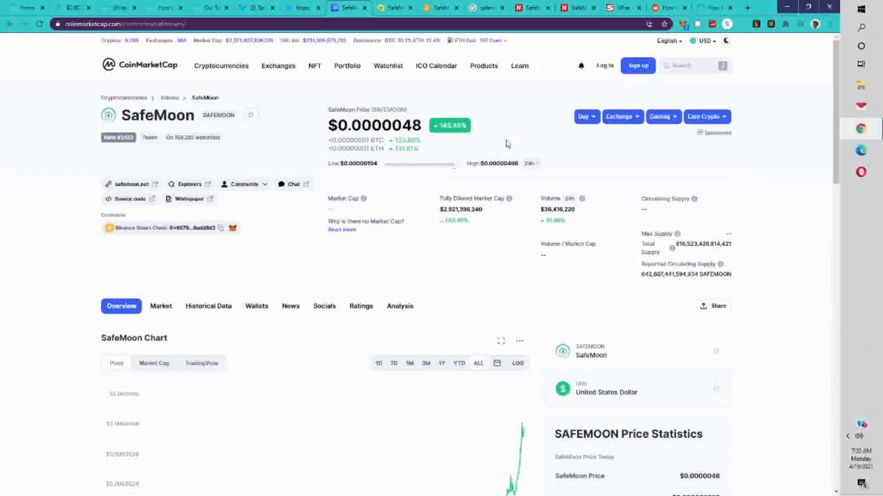
pyautogui.moveTo(418, 138)
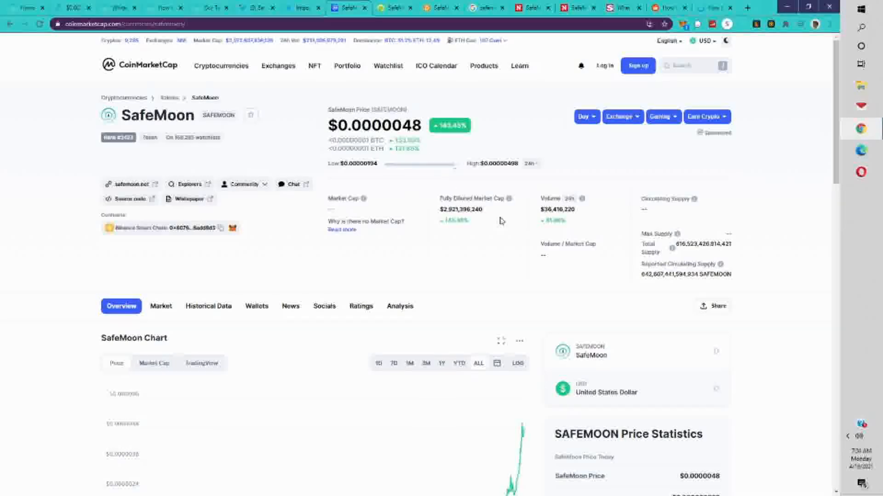
pyautogui.moveTo(547, 233)
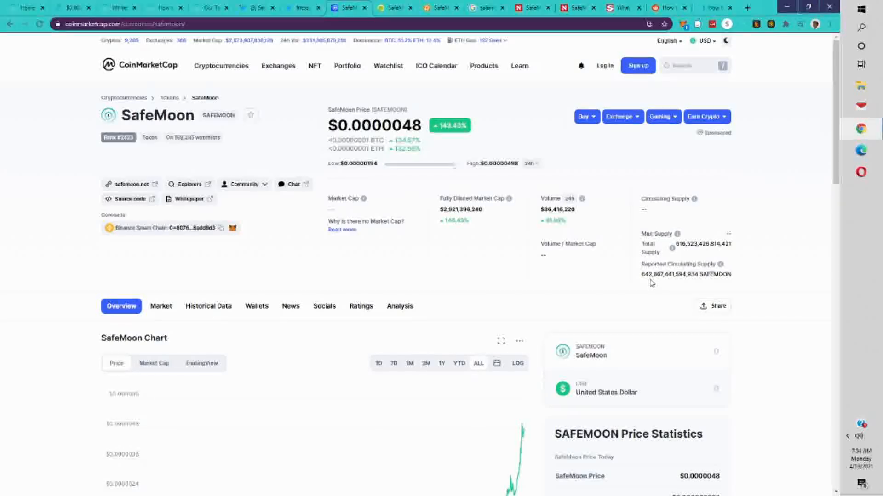
pyautogui.scroll(-3)
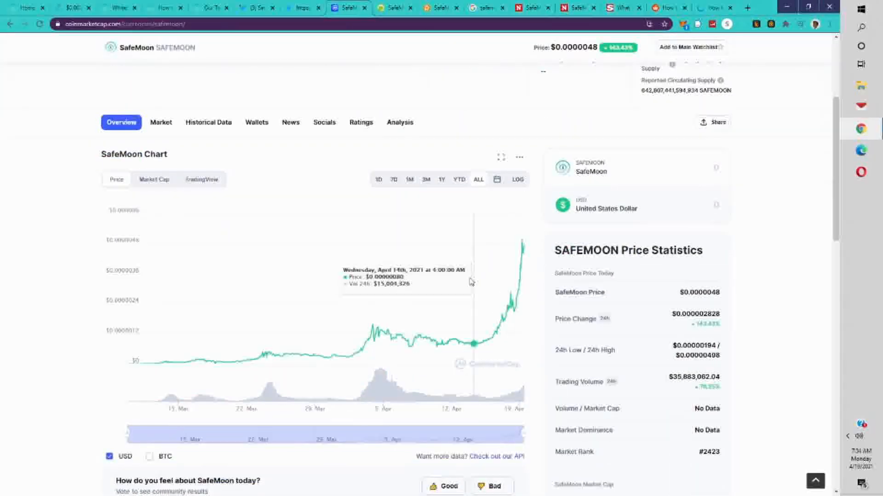
pyautogui.moveTo(326, 274)
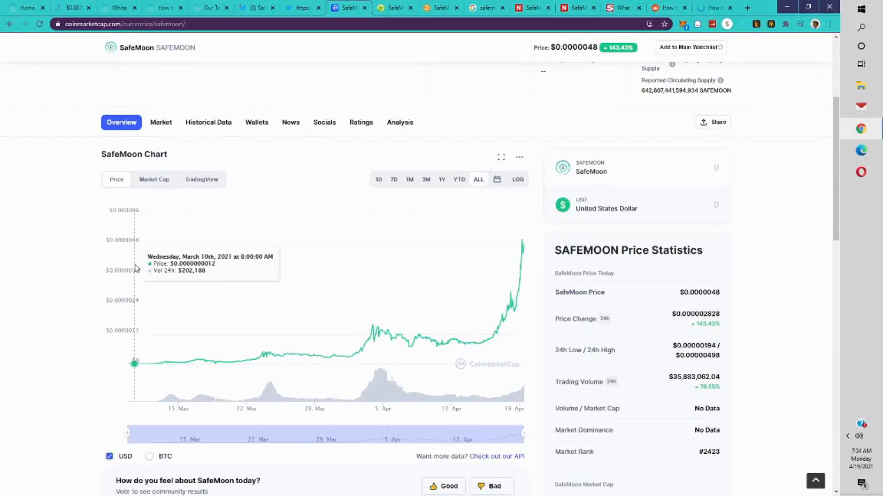
pyautogui.moveTo(146, 272)
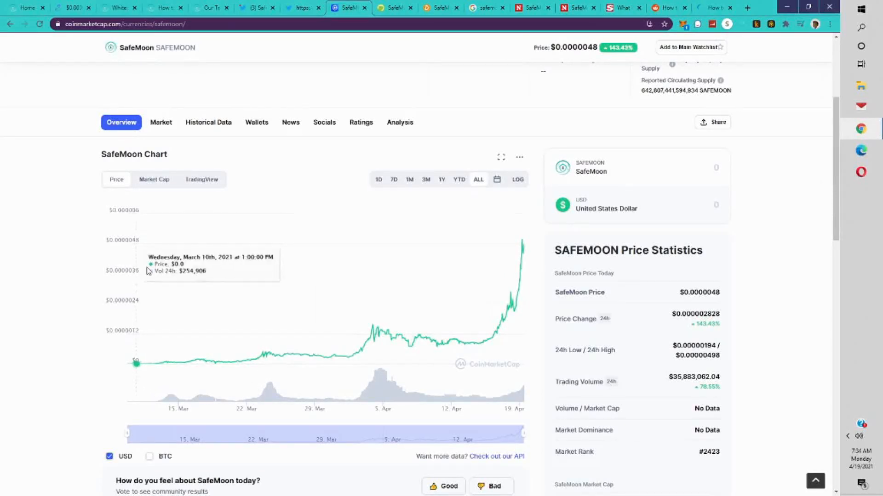
pyautogui.moveTo(519, 266)
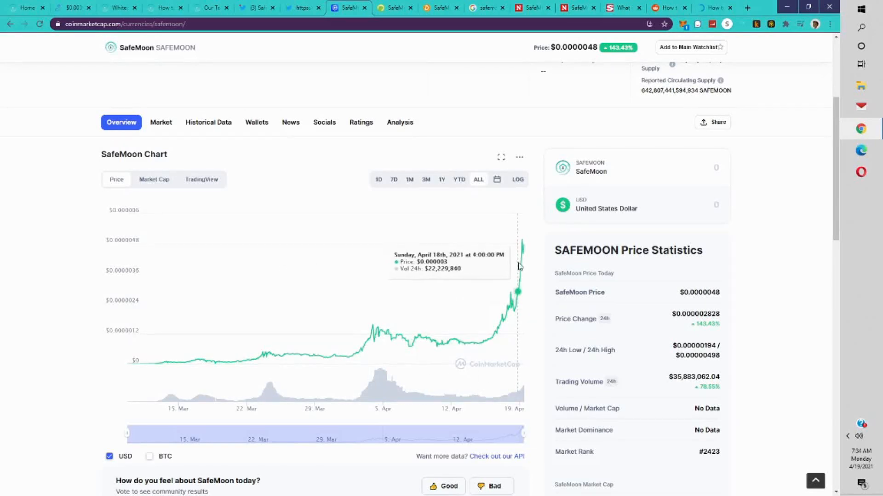
pyautogui.scroll(3)
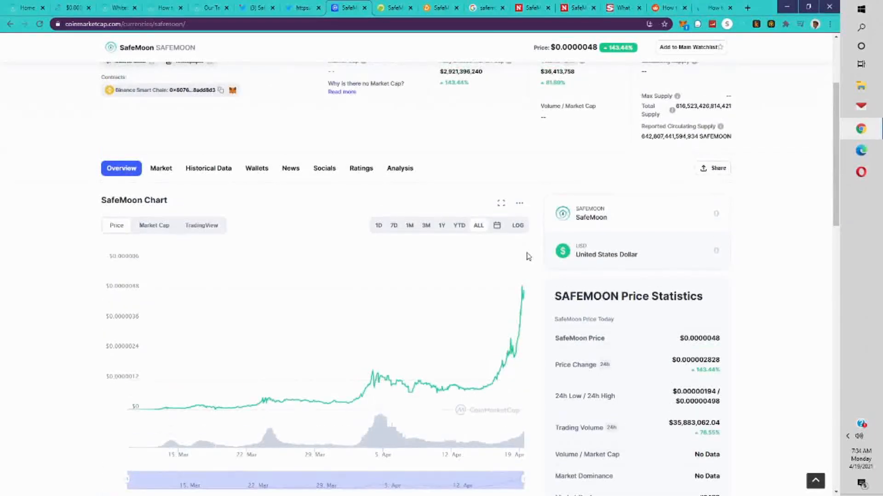
# - Show CoinGecko's SafeMoon chart at Max range, March 13 to April 19, beside its market stats
pyautogui.click(394, 8)
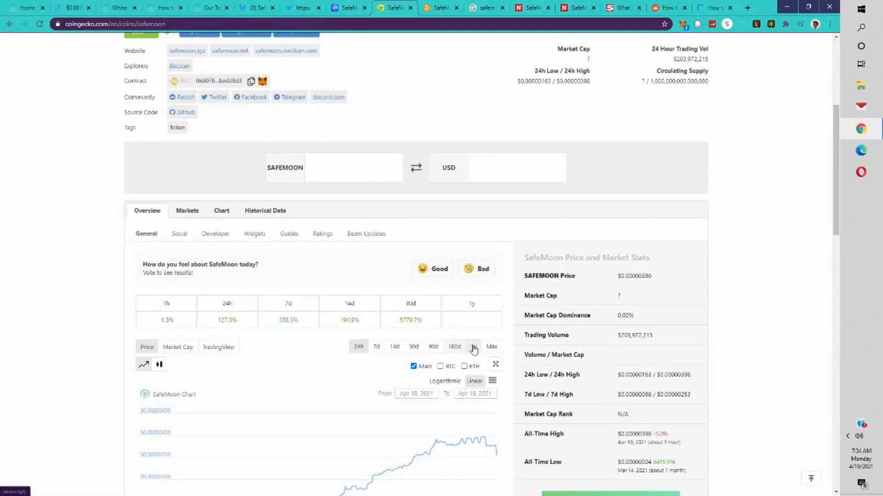
pyautogui.click(490, 346)
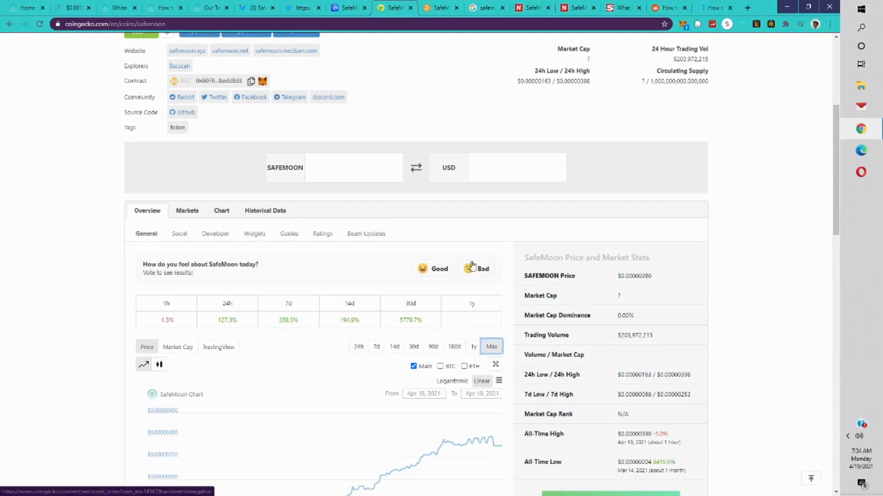
pyautogui.scroll(-3)
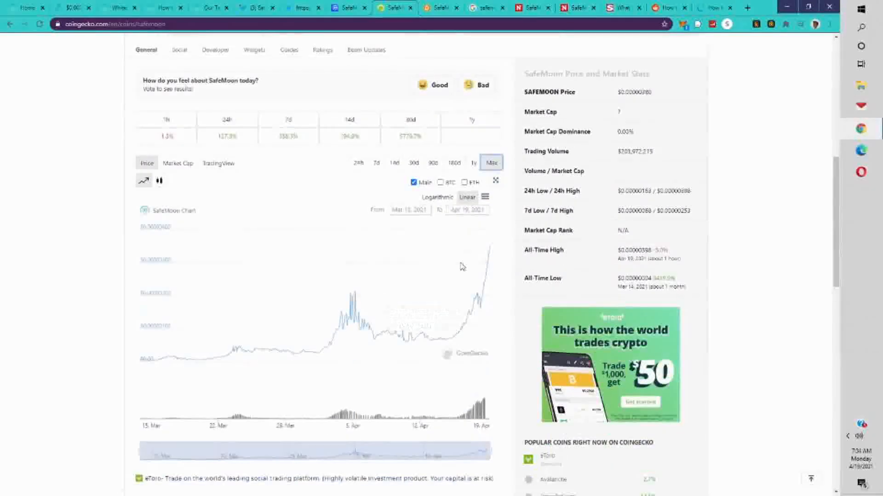
pyautogui.scroll(3)
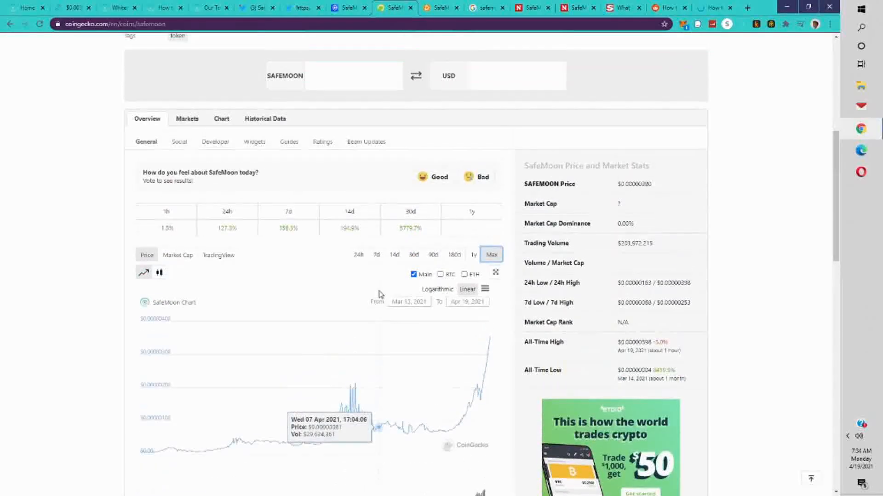
pyautogui.moveTo(377, 292)
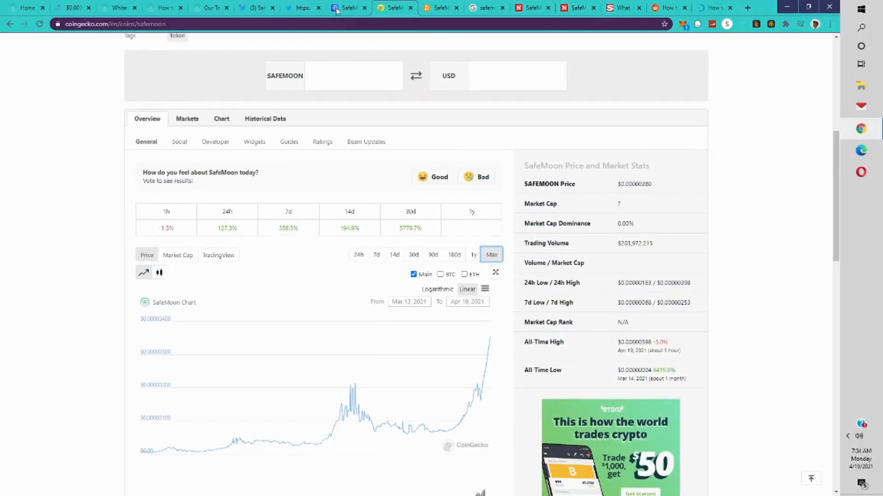
# - Return to CoinMarketCap's SafeMoon page and expand the full 'What Is SafeMoon' description
pyautogui.click(348, 7)
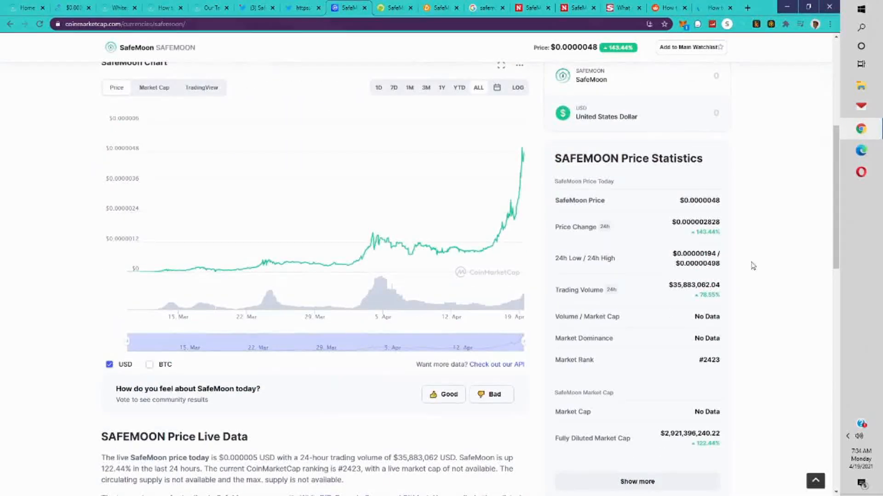
pyautogui.scroll(-3)
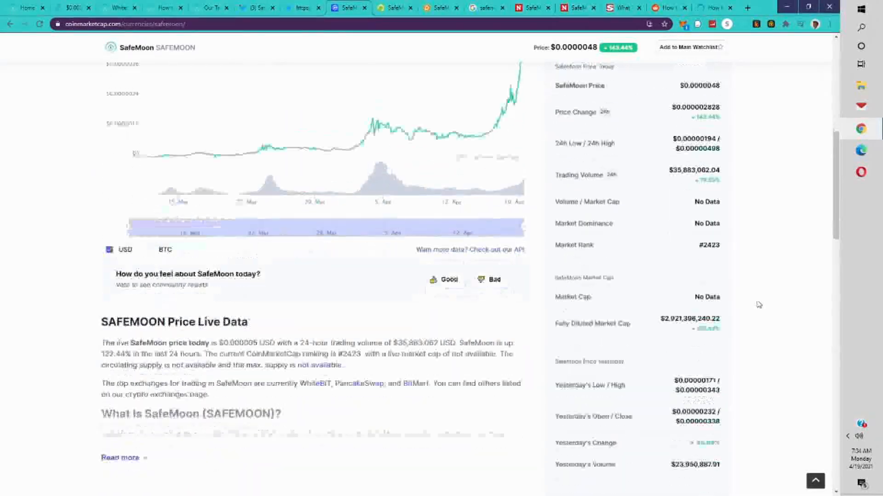
pyautogui.scroll(-3)
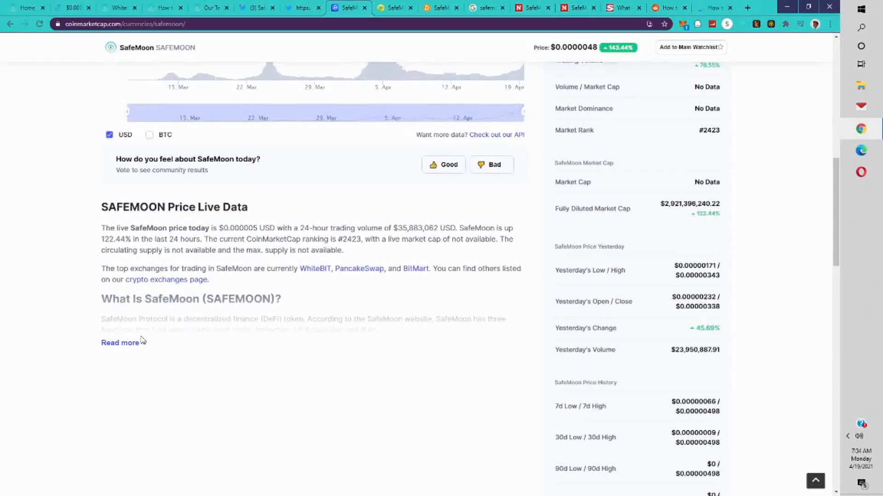
pyautogui.click(120, 342)
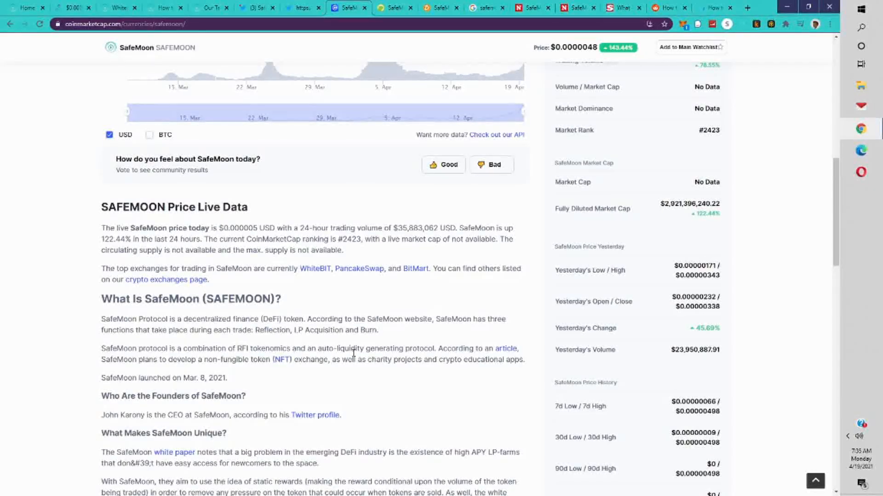
# - Read through the founder, uniqueness and supply sections beside the price history stats
pyautogui.scroll(-3)
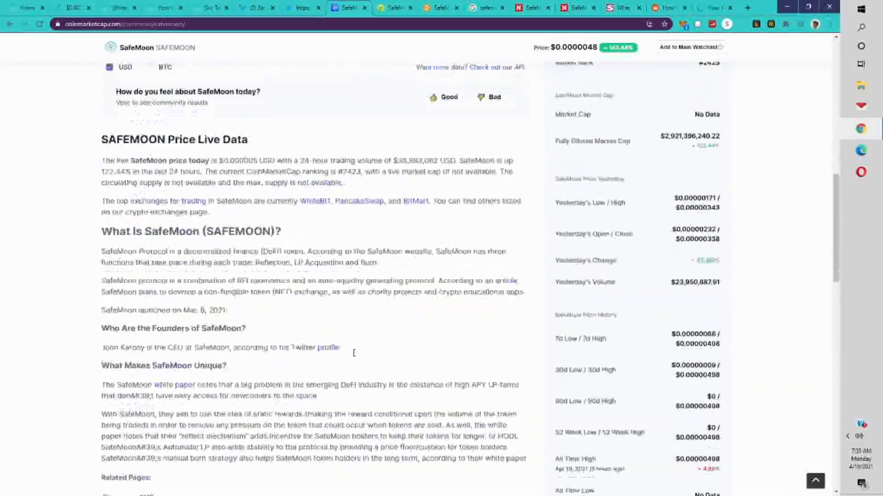
pyautogui.scroll(3)
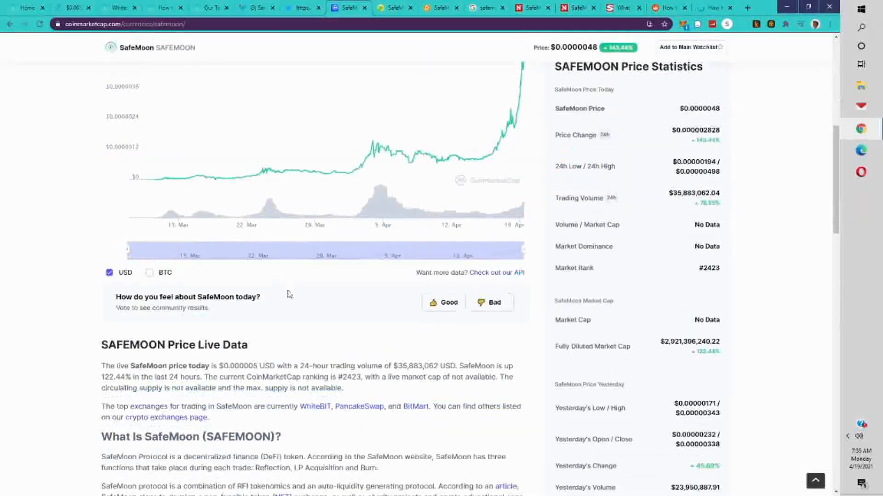
pyautogui.scroll(-3)
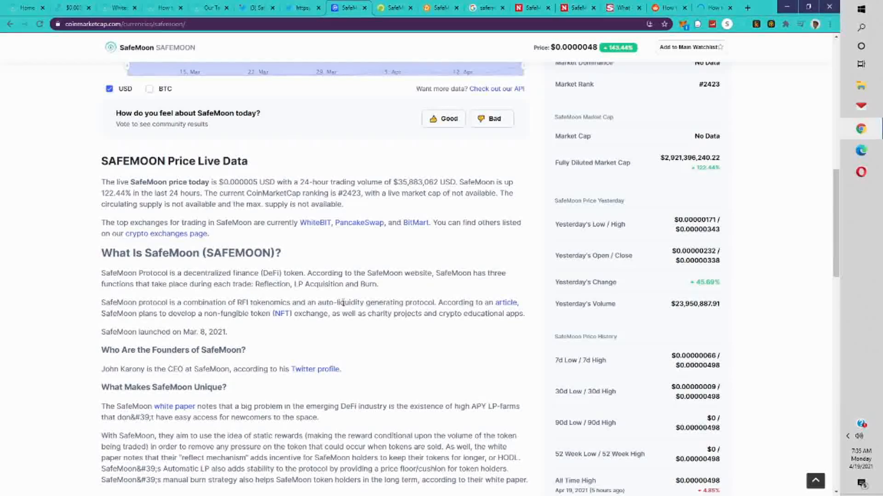
pyautogui.moveTo(356, 329)
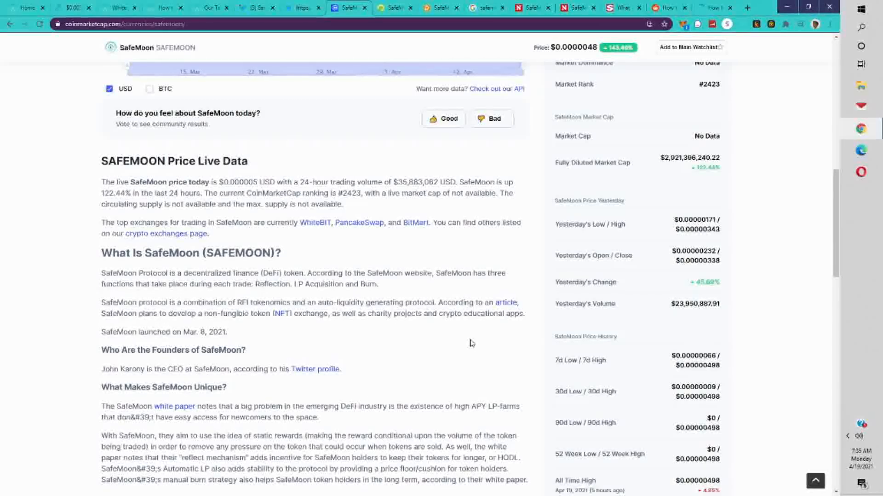
pyautogui.scroll(-3)
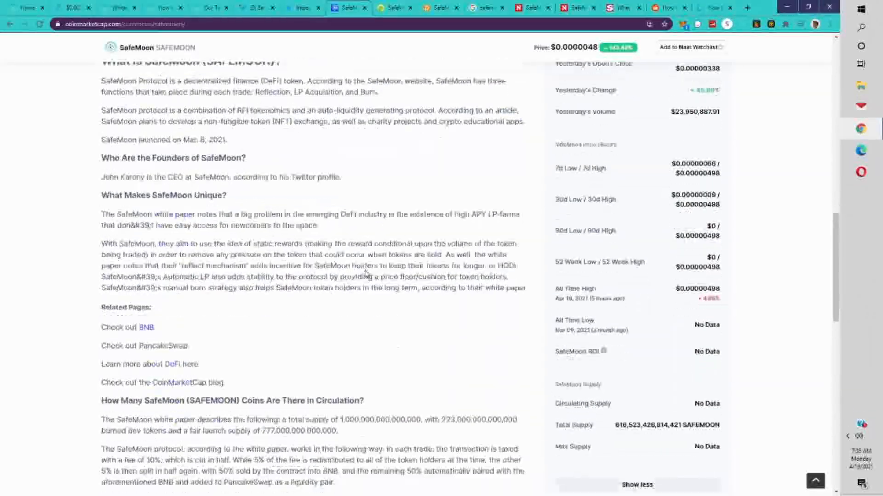
# - Read the write-up down to where to buy SafeMoon, then scroll back up to the price chart
pyautogui.scroll(-3)
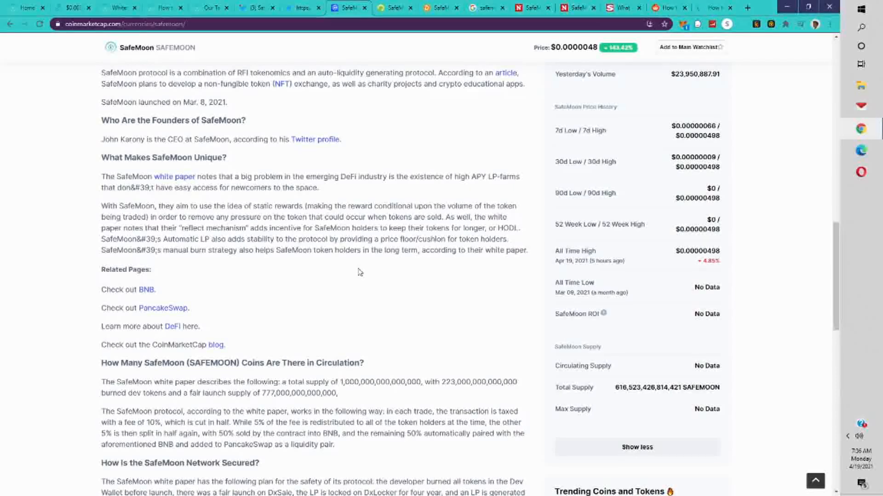
pyautogui.scroll(-3)
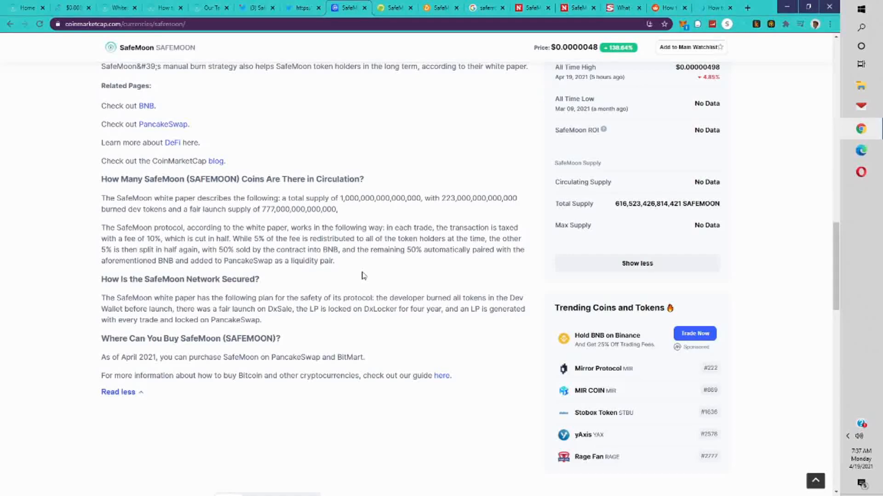
pyautogui.scroll(3)
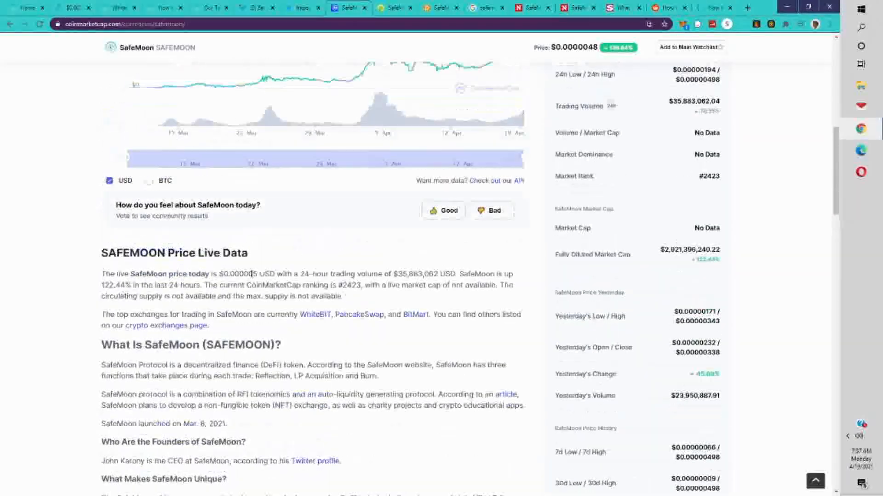
pyautogui.scroll(3)
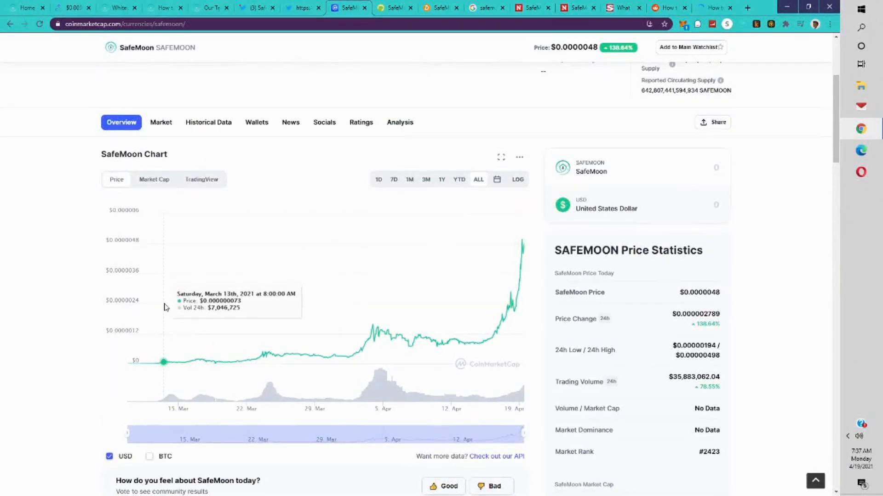
pyautogui.moveTo(172, 136)
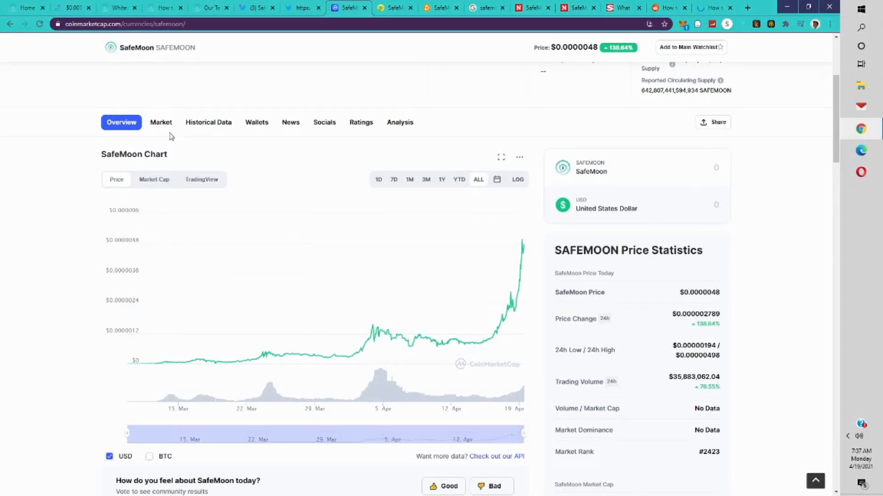
# - View SafeMoon's Markets table (PancakeSwap, BitMart, WhiteBIT pairs), then switch to the SafeMoon site's buying guide
pyautogui.click(161, 122)
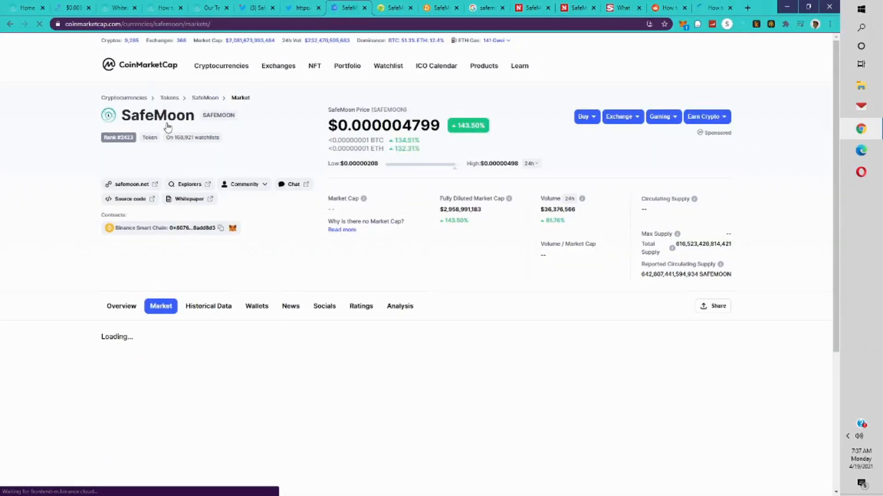
pyautogui.scroll(-3)
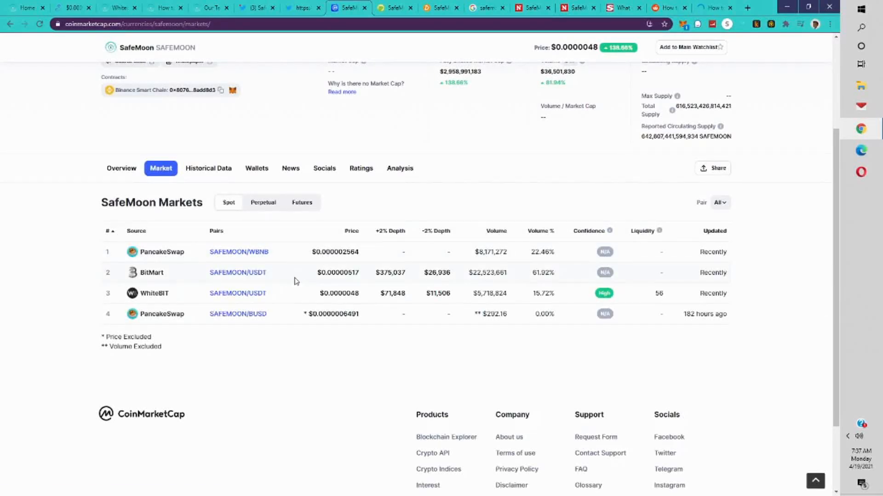
pyautogui.scroll(3)
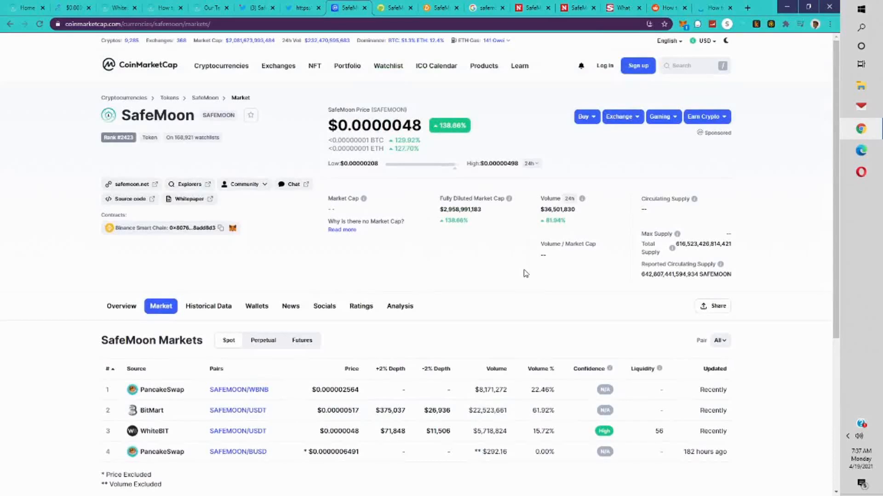
pyautogui.moveTo(515, 271)
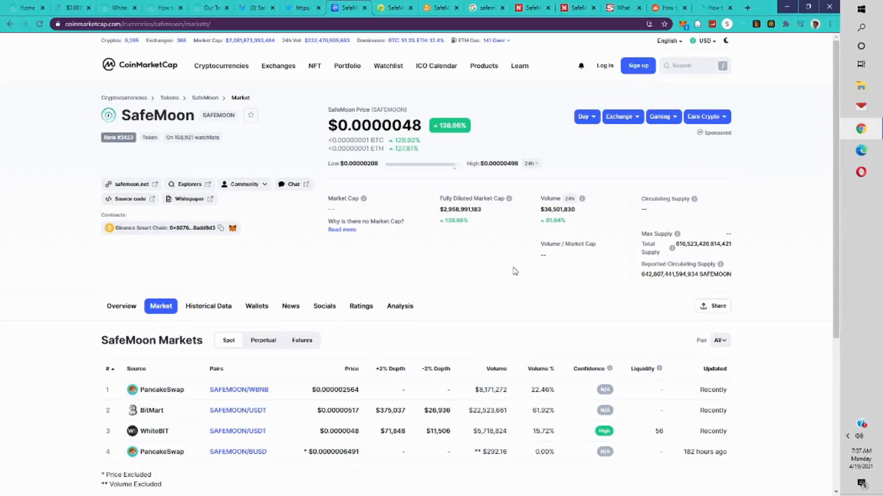
pyautogui.moveTo(454, 261)
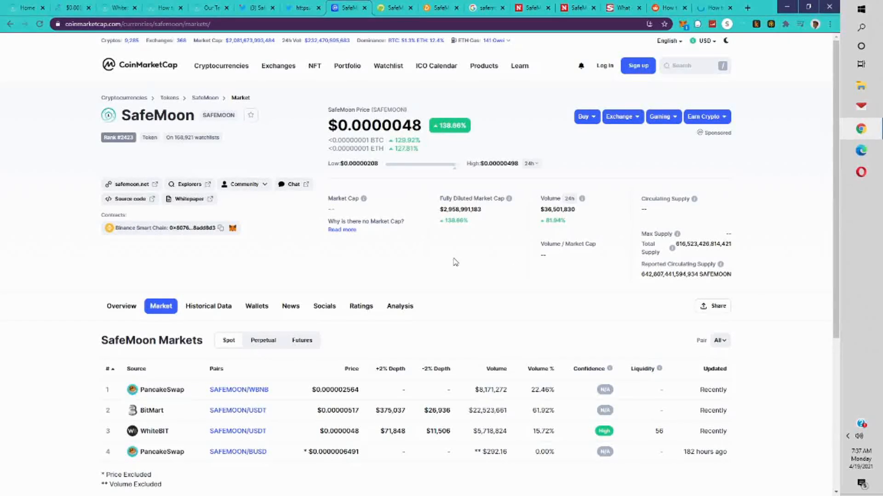
pyautogui.moveTo(407, 270)
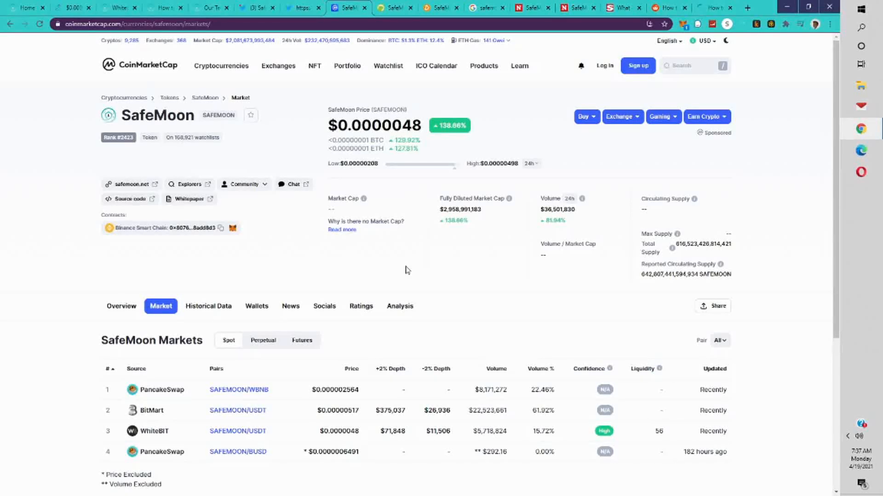
pyautogui.moveTo(472, 297)
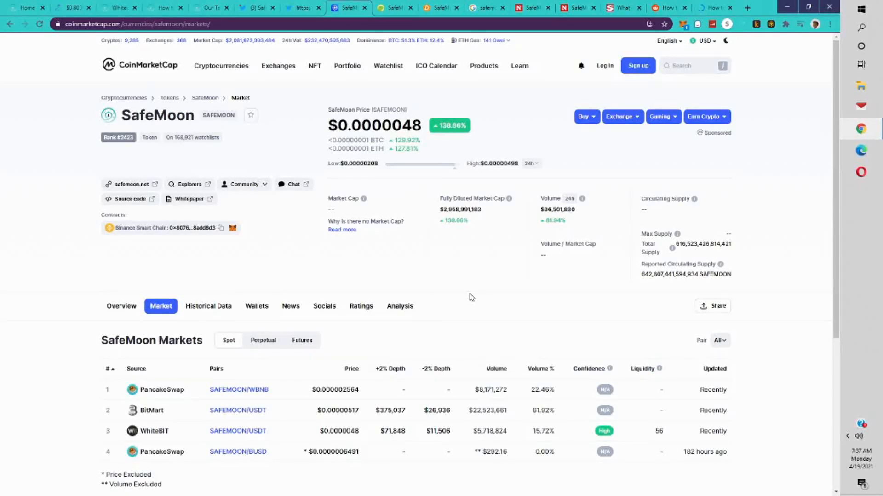
pyautogui.click(73, 8)
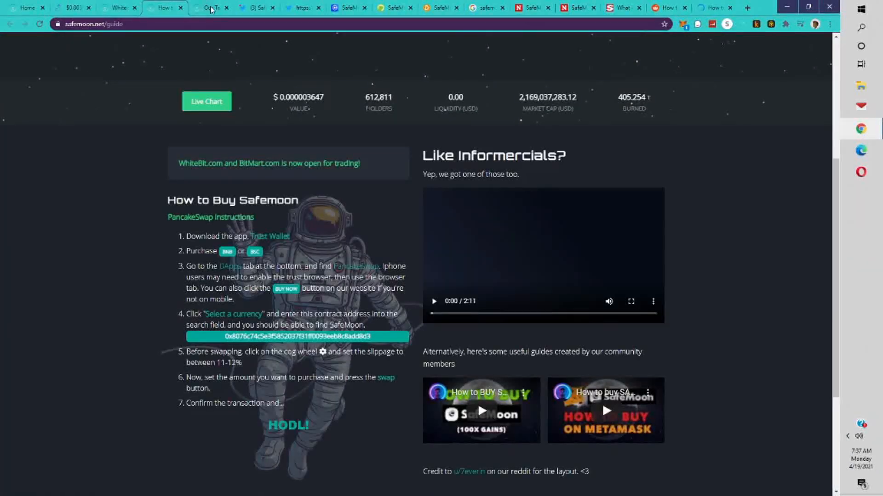
# - Scroll through the safemoon.net how-to-buy instructions and back to the top banner
pyautogui.scroll(3)
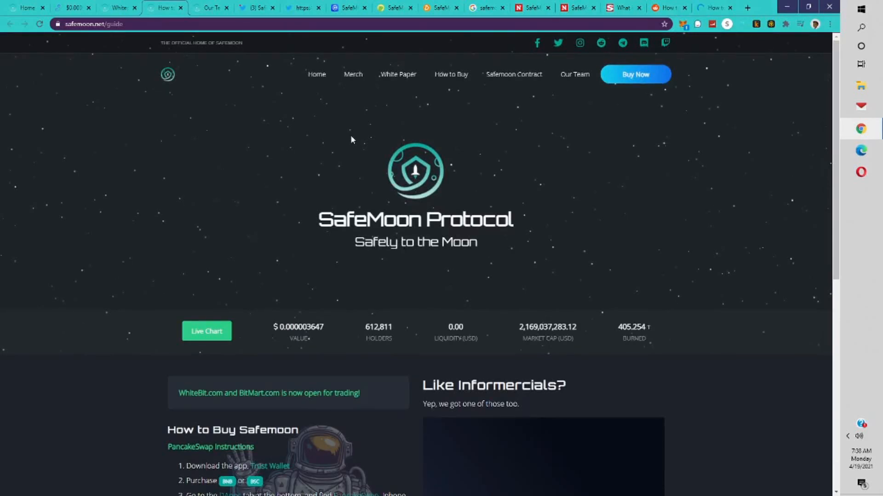
pyautogui.scroll(-3)
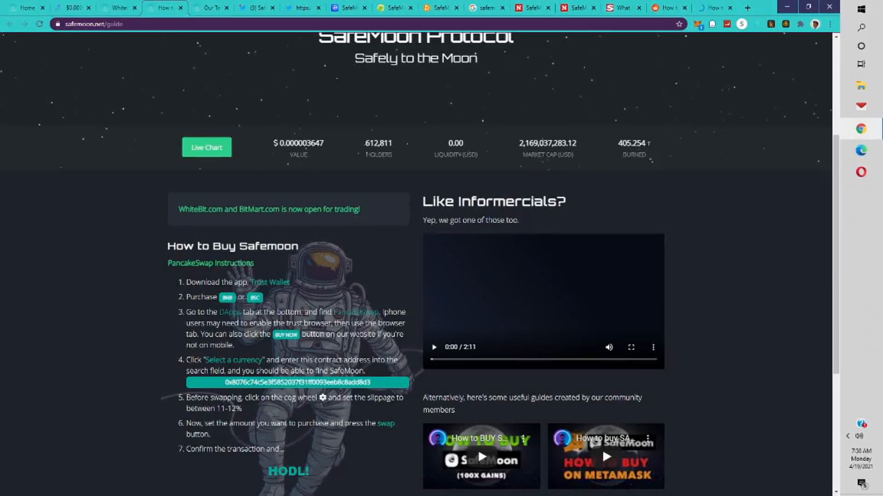
pyautogui.moveTo(298, 348)
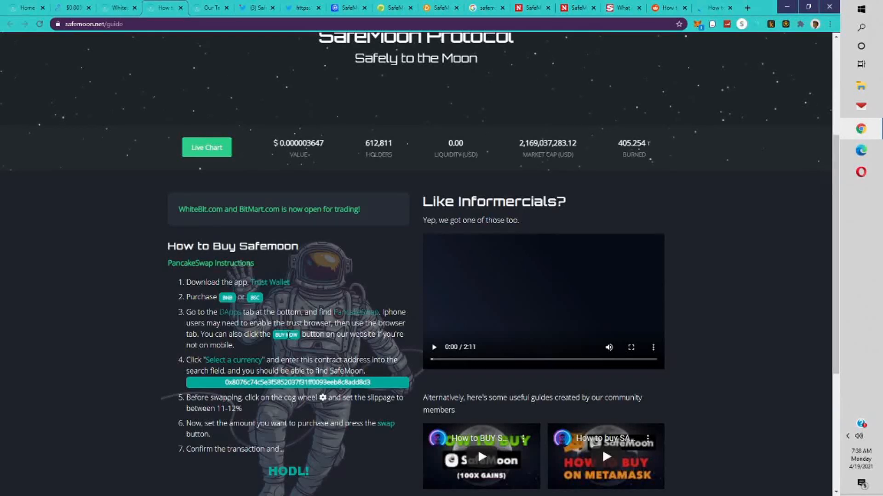
pyautogui.scroll(3)
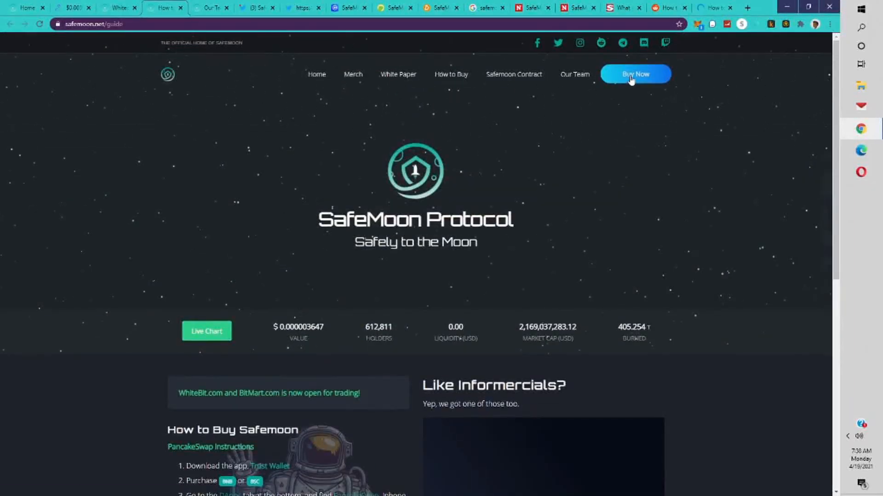
pyautogui.moveTo(634, 73)
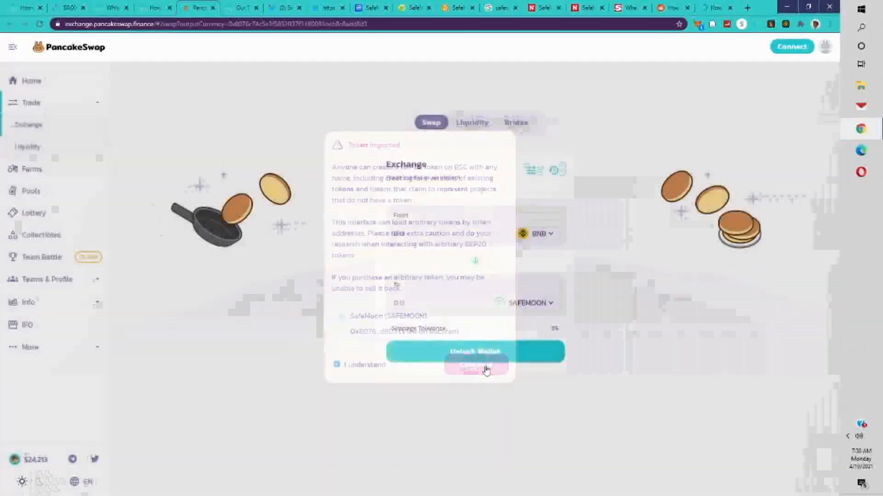
# - Accept the imported SafeMoon token warning on PancakeSwap and bring up the swap settings
pyautogui.click(475, 367)
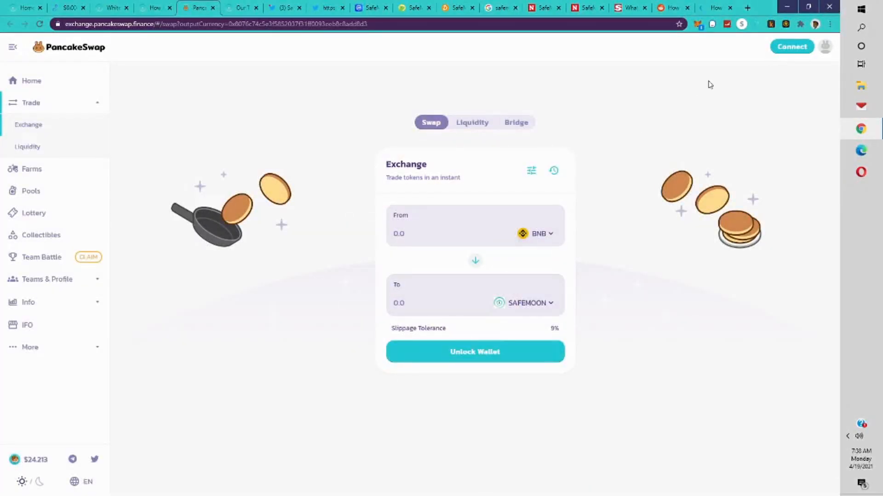
pyautogui.moveTo(131, 45)
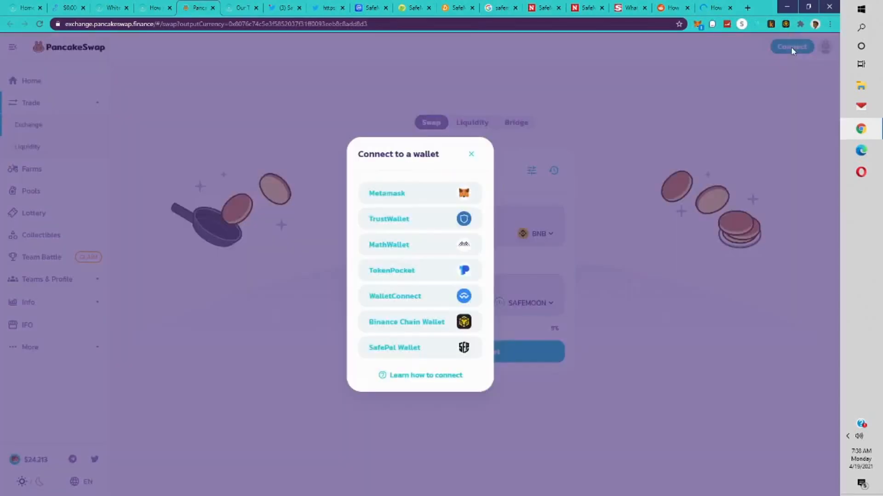
pyautogui.moveTo(414, 245)
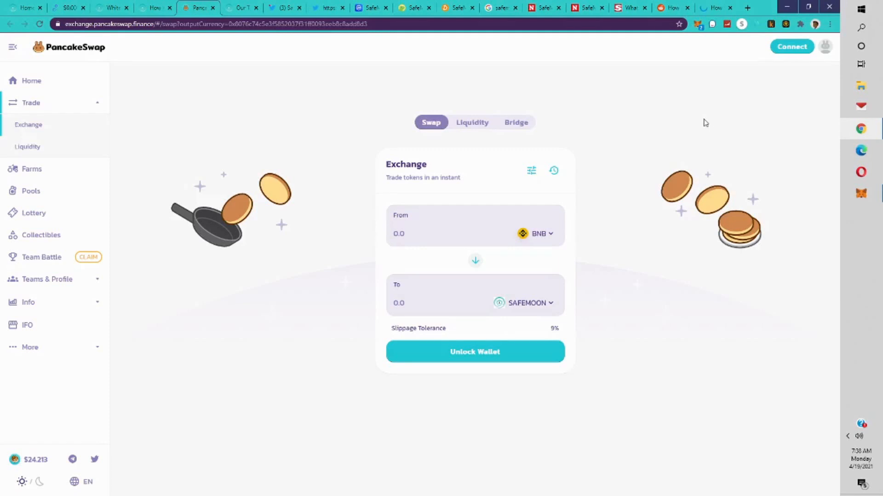
pyautogui.moveTo(611, 190)
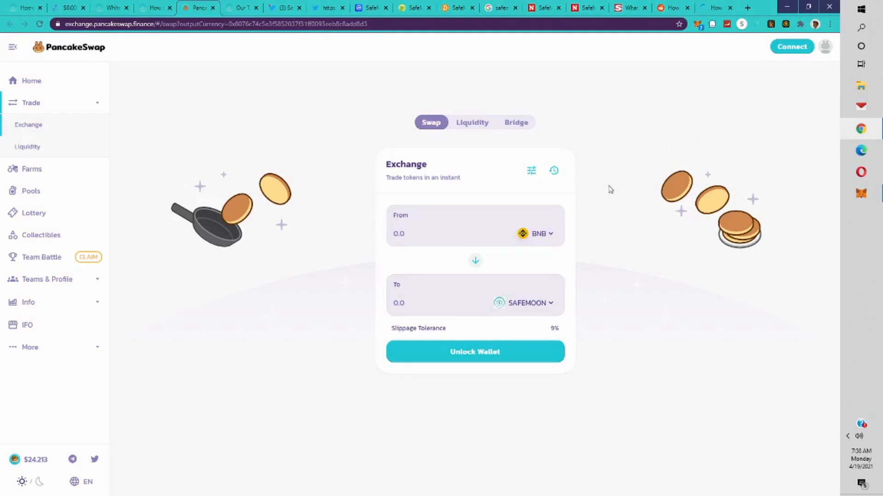
pyautogui.moveTo(518, 189)
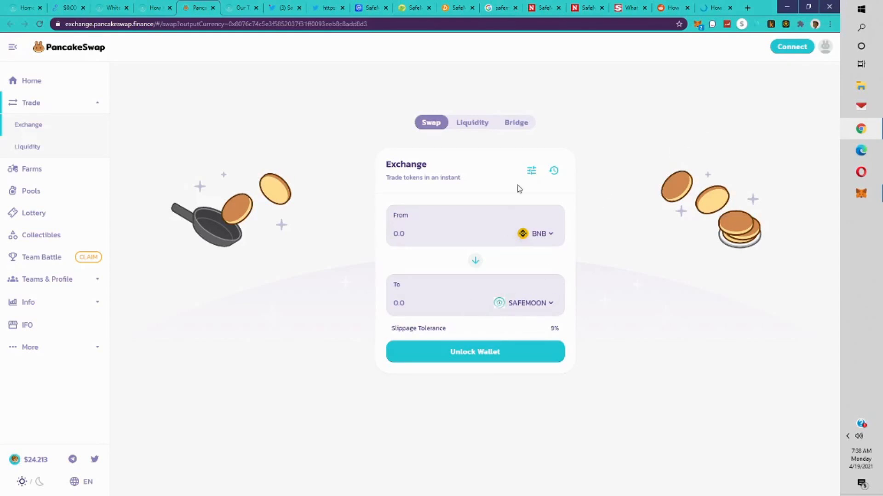
pyautogui.click(531, 171)
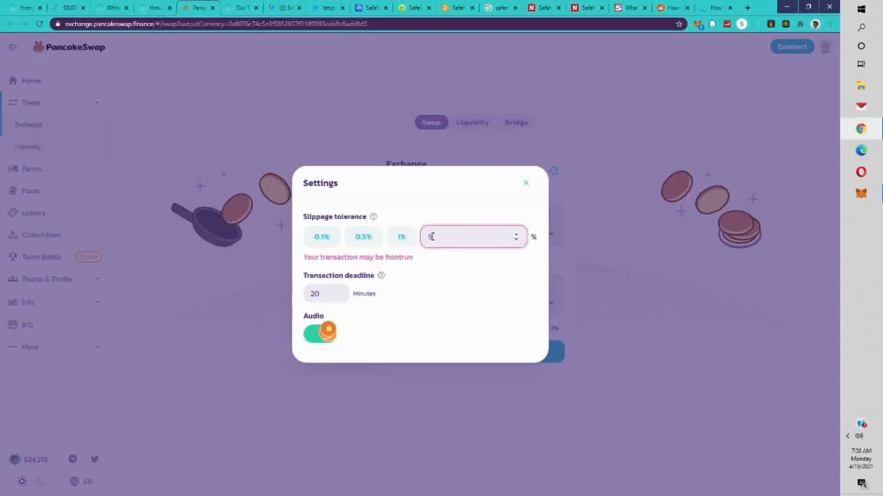
# - Set the BNB-to-SAFEMOON swap's slippage tolerance to 10%, then return to SafeMoon's how-to-buy guide
pyautogui.write('9')
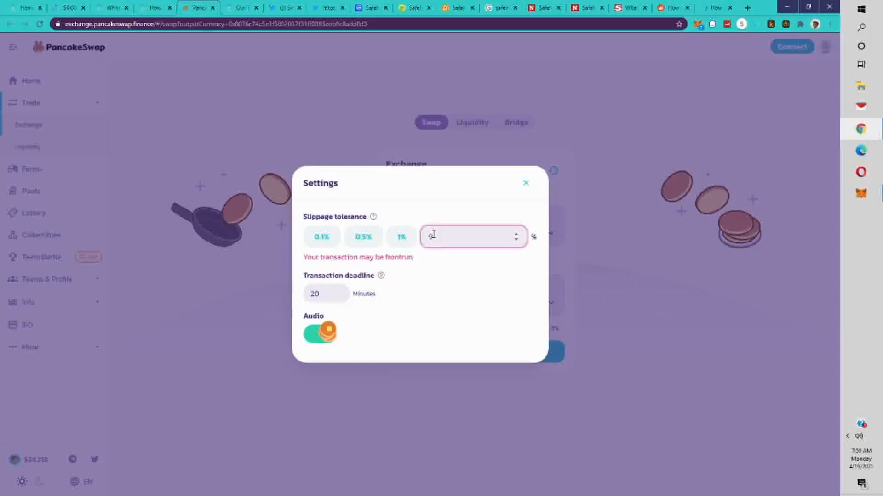
pyautogui.write('9')
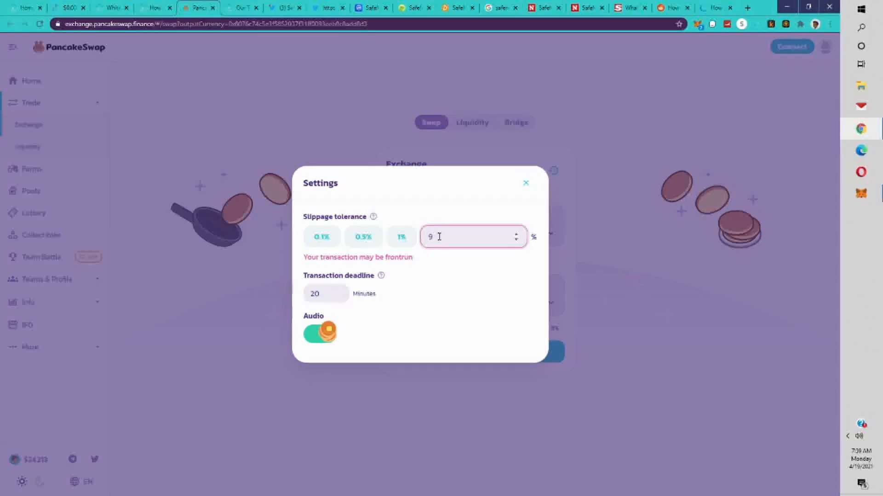
pyautogui.click(525, 183)
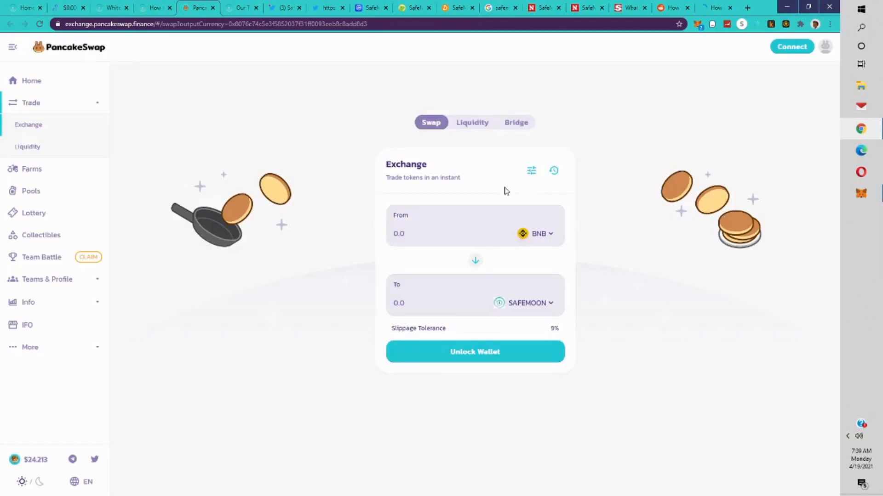
pyautogui.click(531, 170)
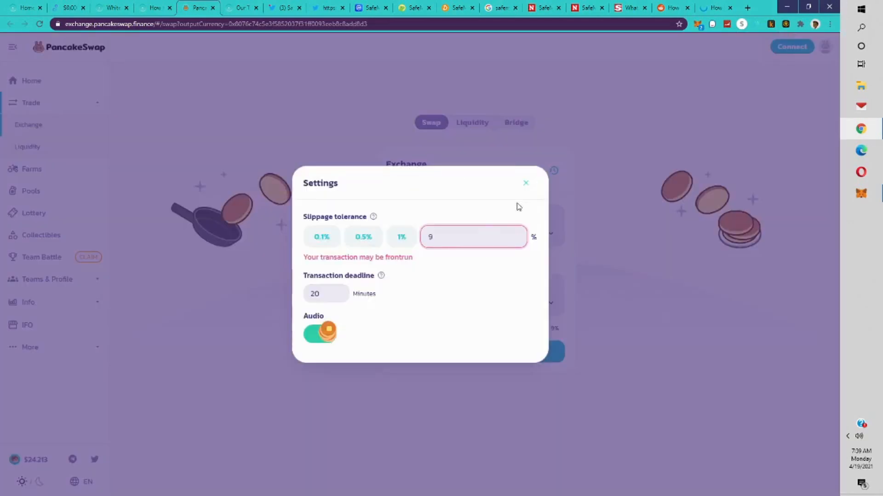
pyautogui.write('10')
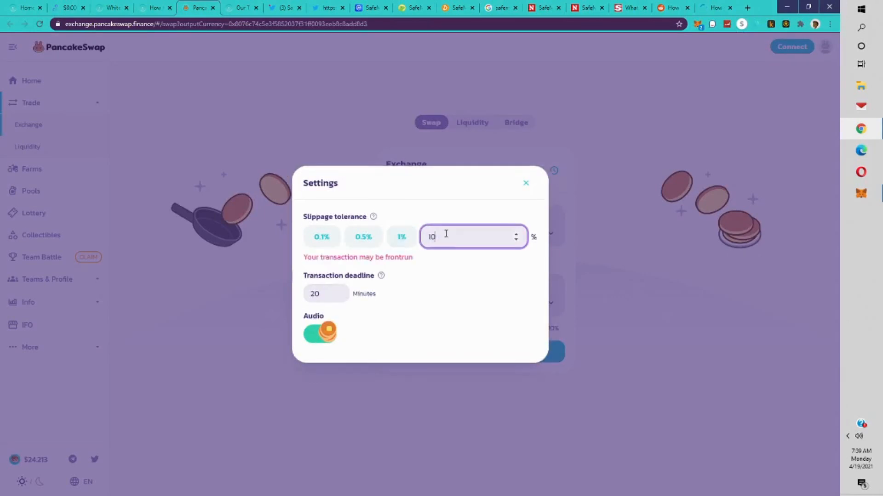
pyautogui.moveTo(434, 254)
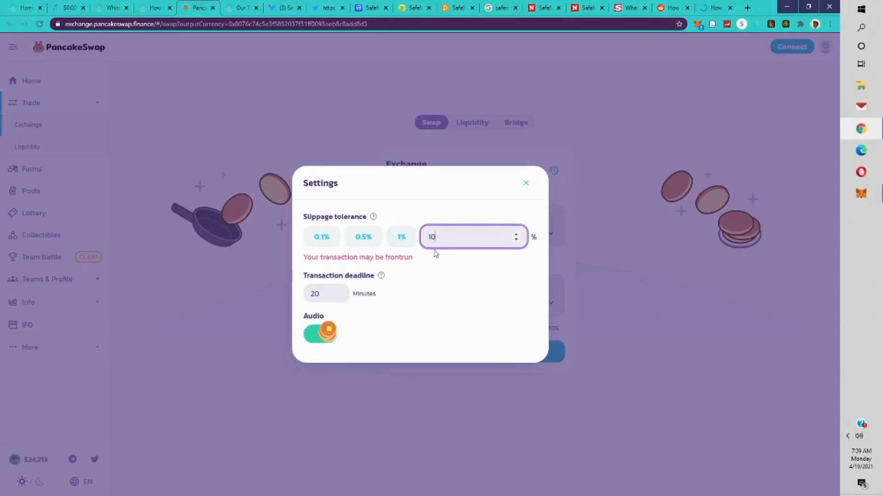
pyautogui.click(525, 183)
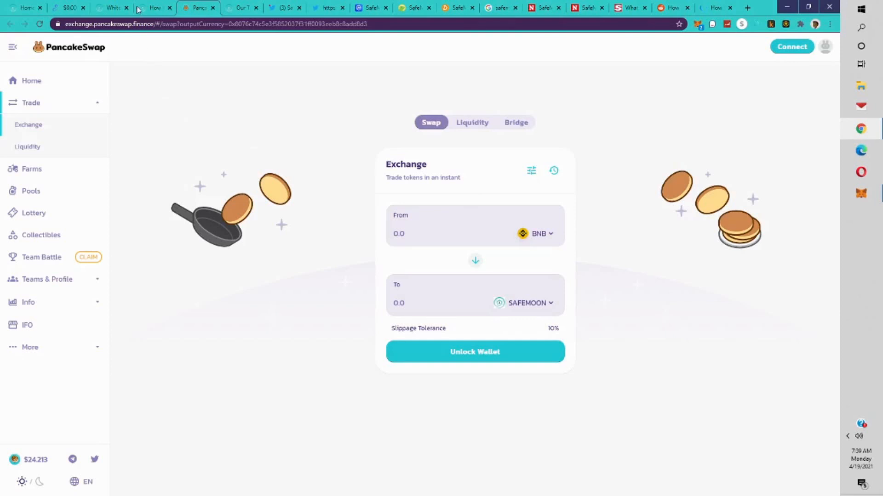
pyautogui.click(155, 7)
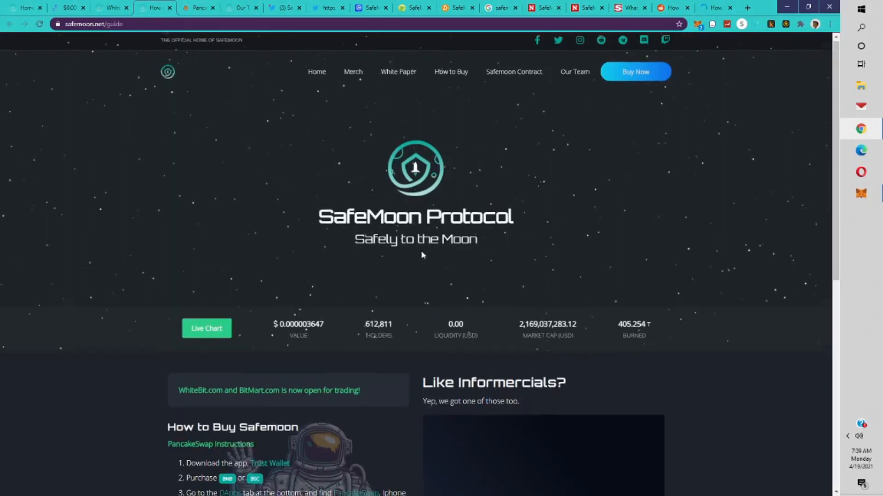
# - Scroll the safemoon.net guide down to the How to Buy Safemoon PancakeSwap instructions
pyautogui.scroll(-3)
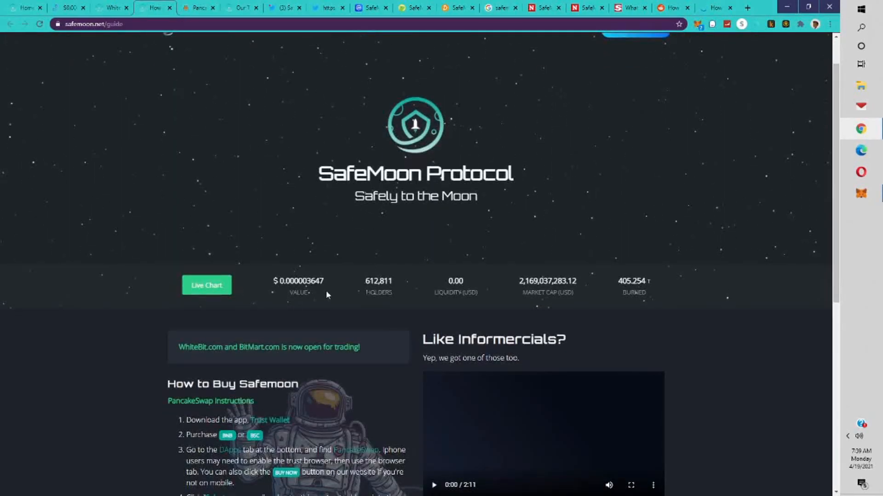
pyautogui.moveTo(396, 292)
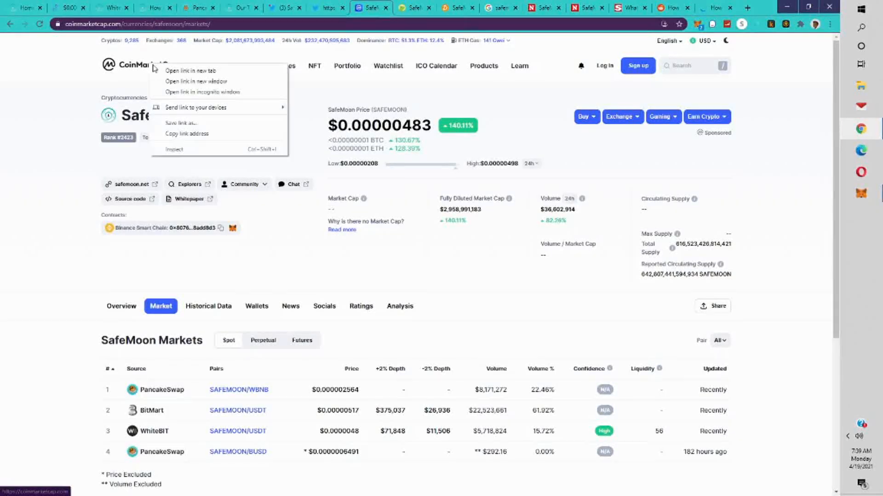
# - Scroll down CoinMarketCap's overall cryptocurrency rankings in a new tab, then switch to the SafeMoon Protocol Twitter profile
pyautogui.click(191, 70)
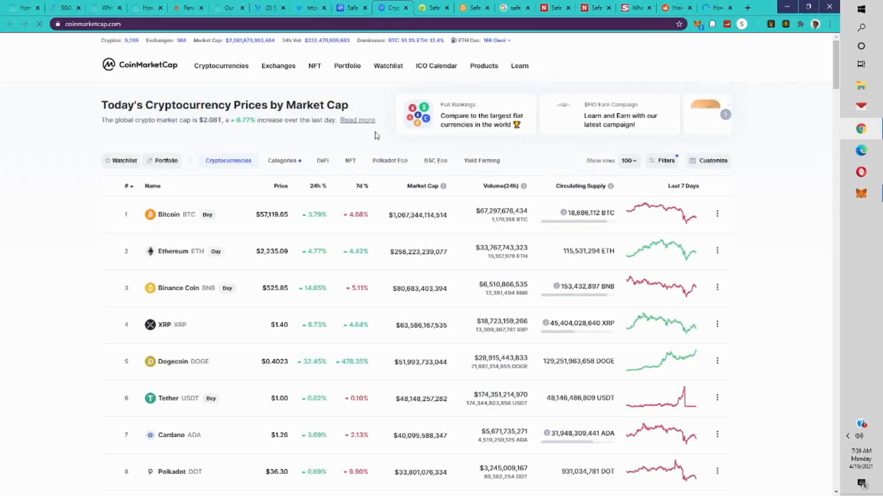
pyautogui.scroll(-3)
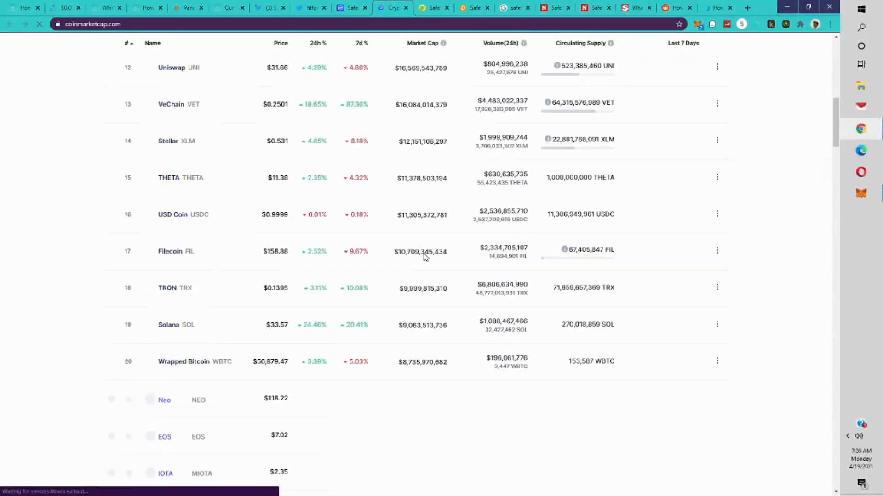
pyautogui.scroll(-3)
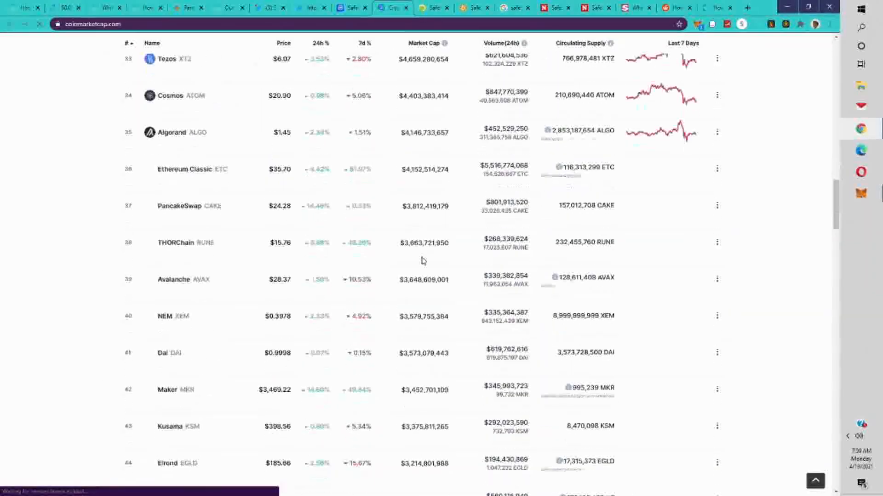
pyautogui.scroll(-3)
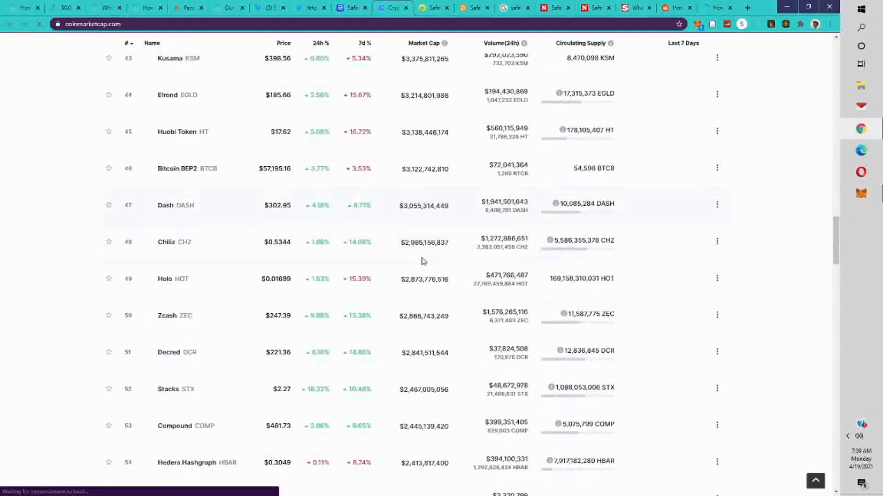
pyautogui.scroll(-3)
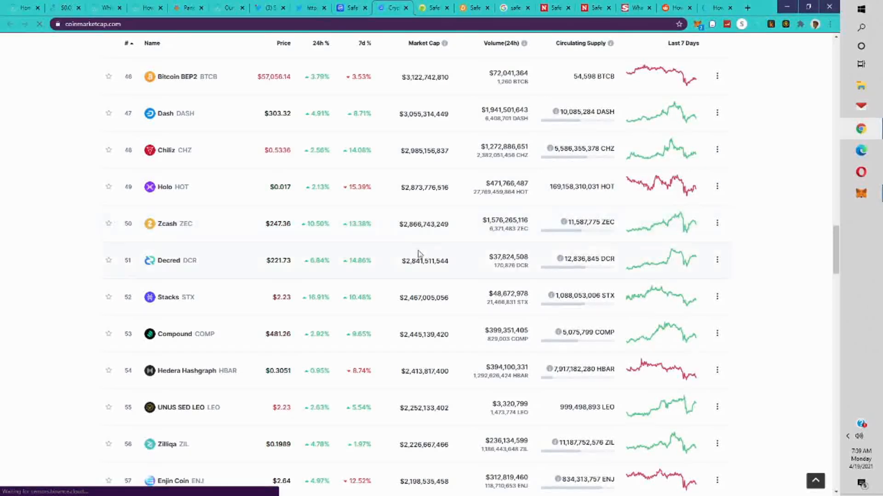
pyautogui.moveTo(419, 351)
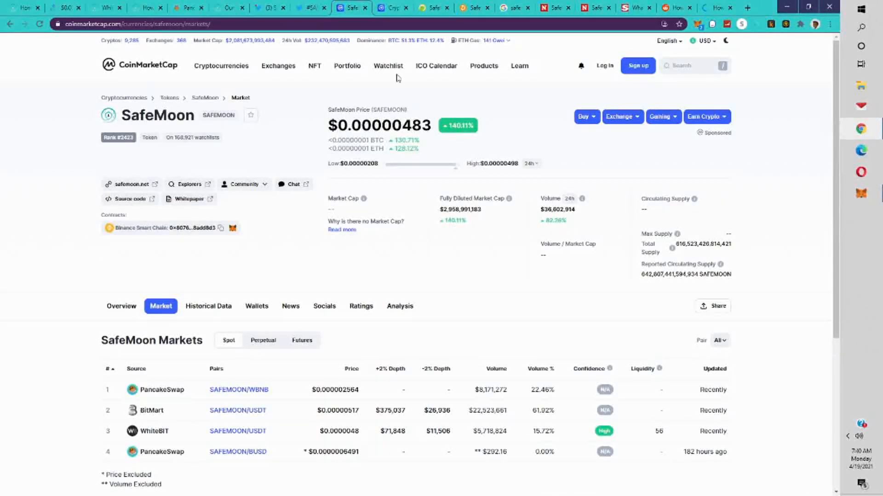
pyautogui.click(268, 8)
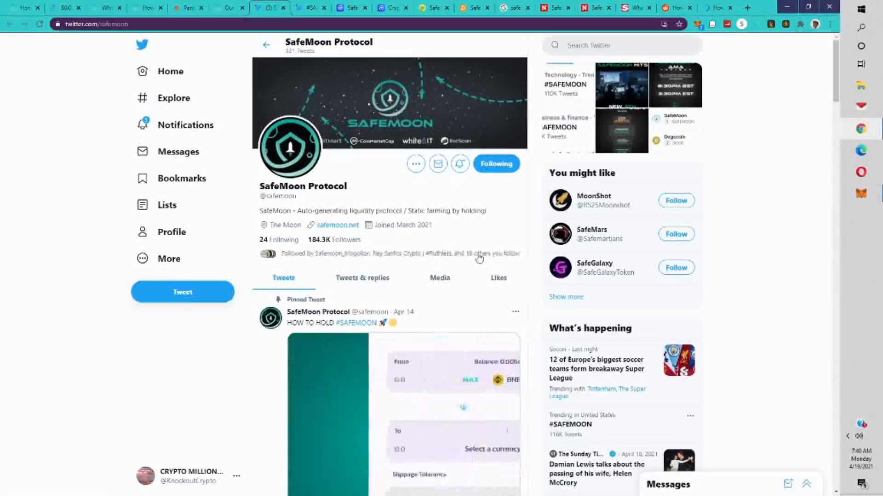
# - Scroll through SafeMoon Protocol's recent tweets and return to the top of the profile
pyautogui.scroll(-3)
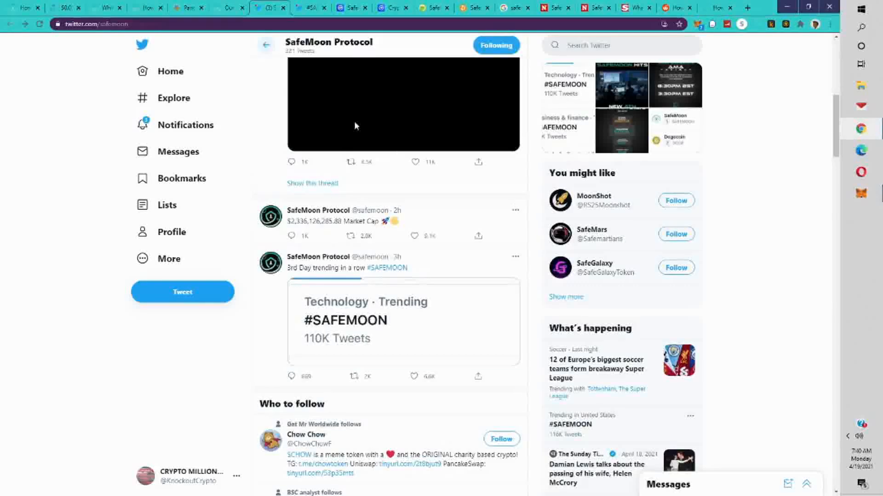
pyautogui.scroll(3)
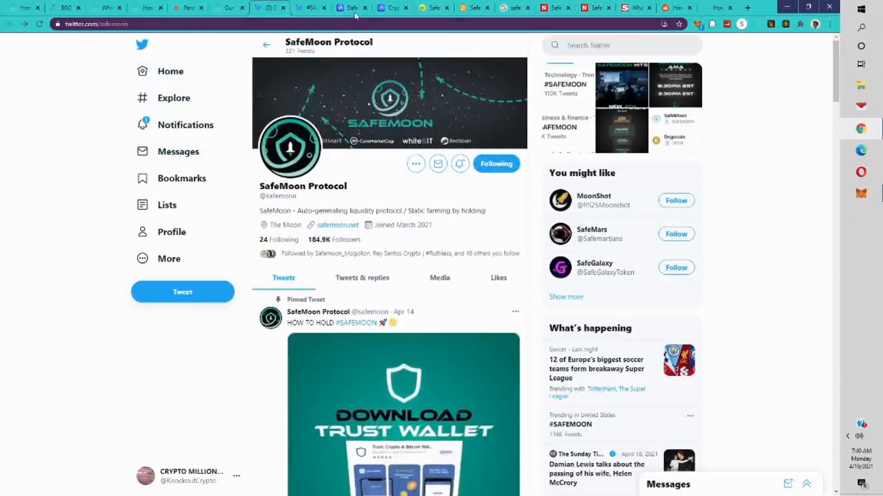
# - Return to the CoinMarketCap rankings and scroll up to the top coins: Bitcoin, Ethereum, Binance Coin
pyautogui.click(391, 8)
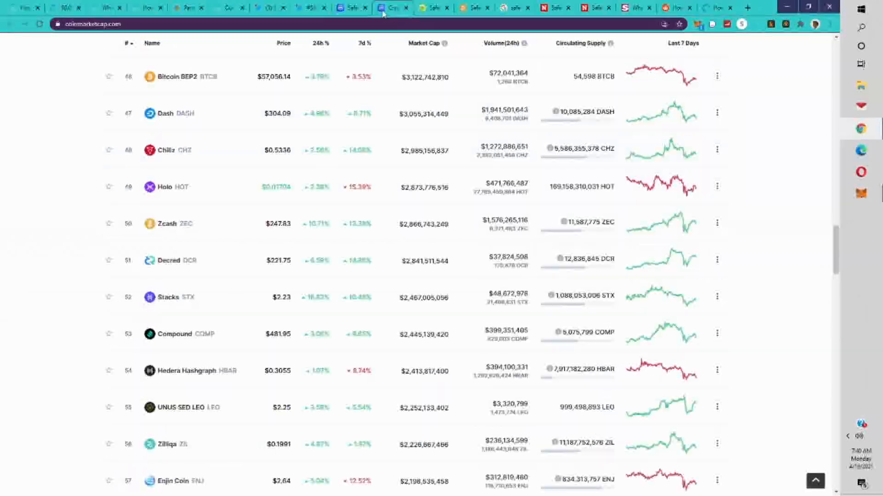
pyautogui.moveTo(402, 272)
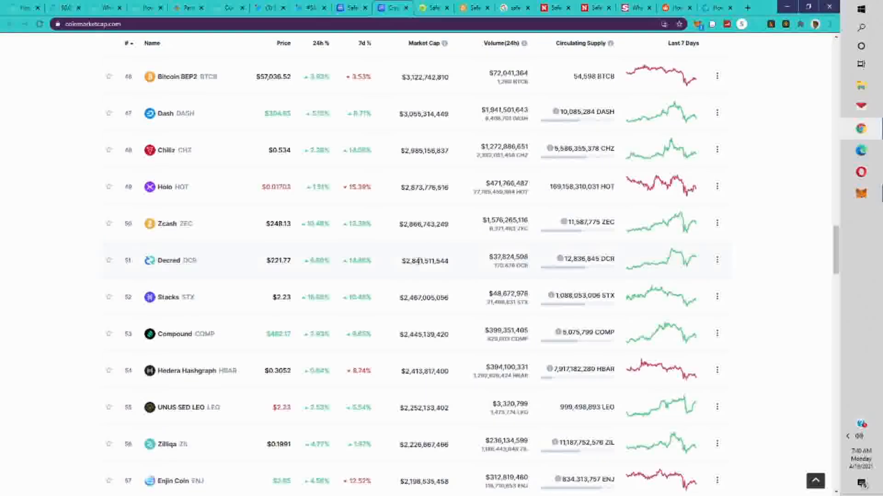
pyautogui.scroll(3)
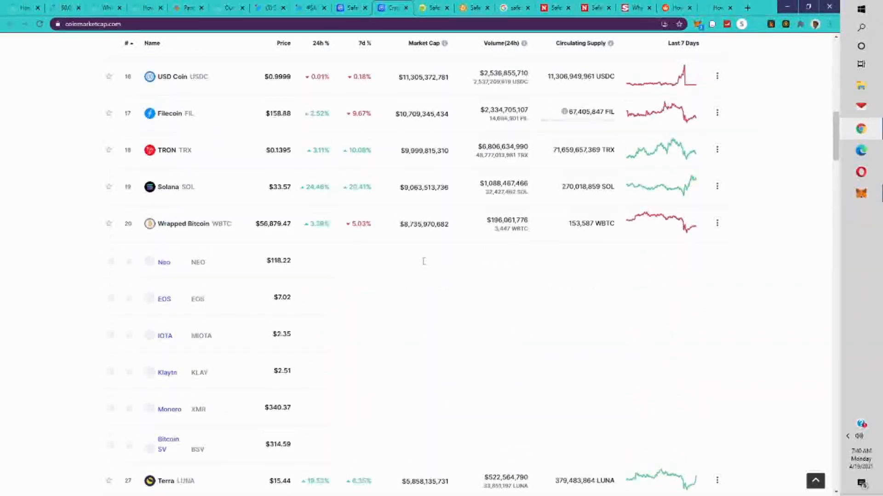
pyautogui.scroll(3)
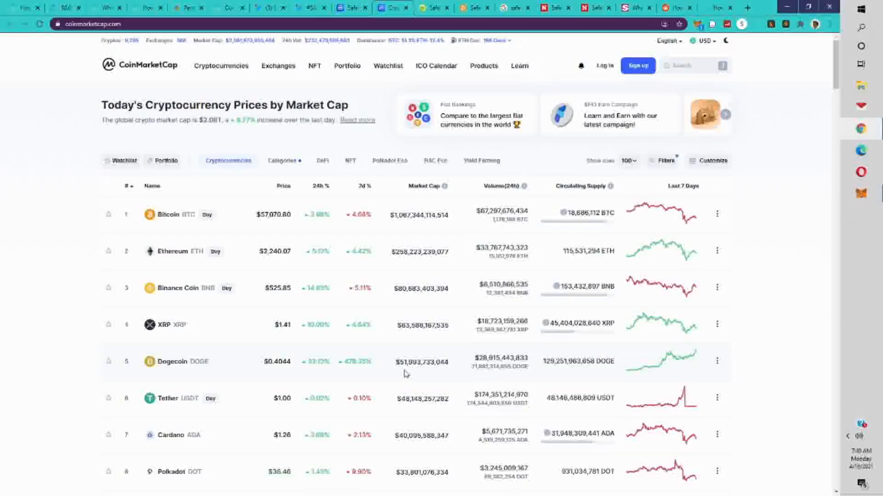
pyautogui.moveTo(384, 369)
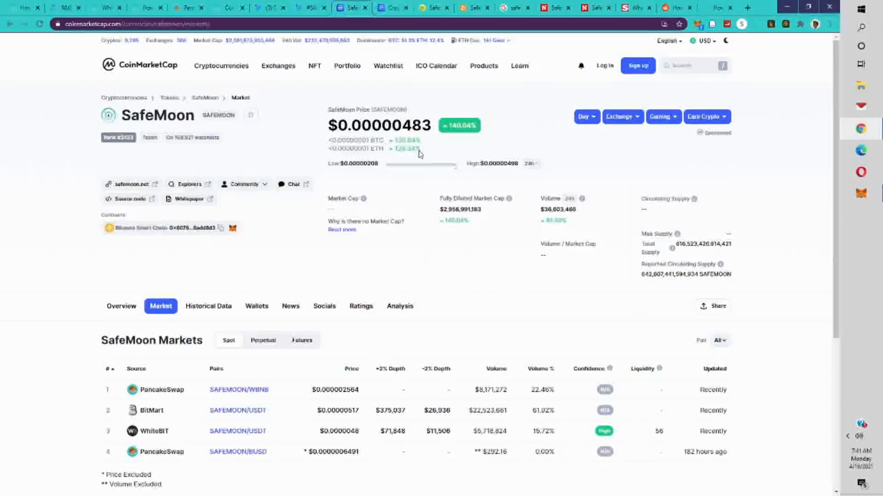
pyautogui.moveTo(298, 158)
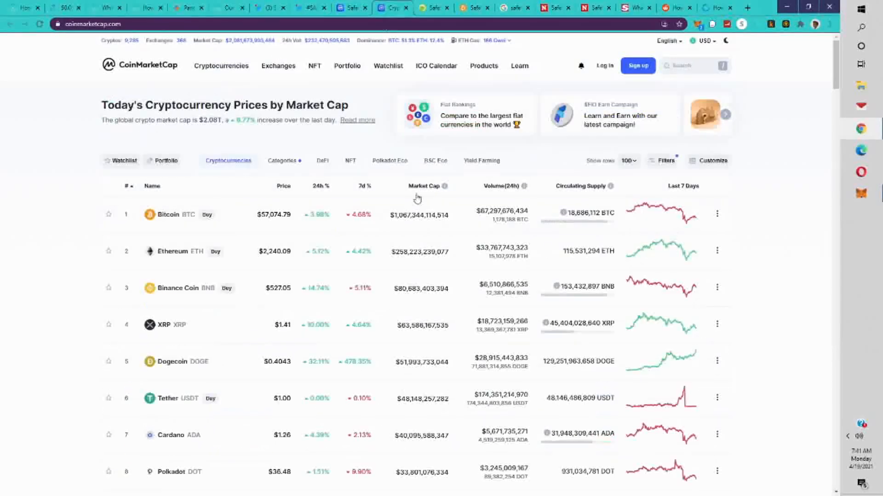
pyautogui.moveTo(399, 371)
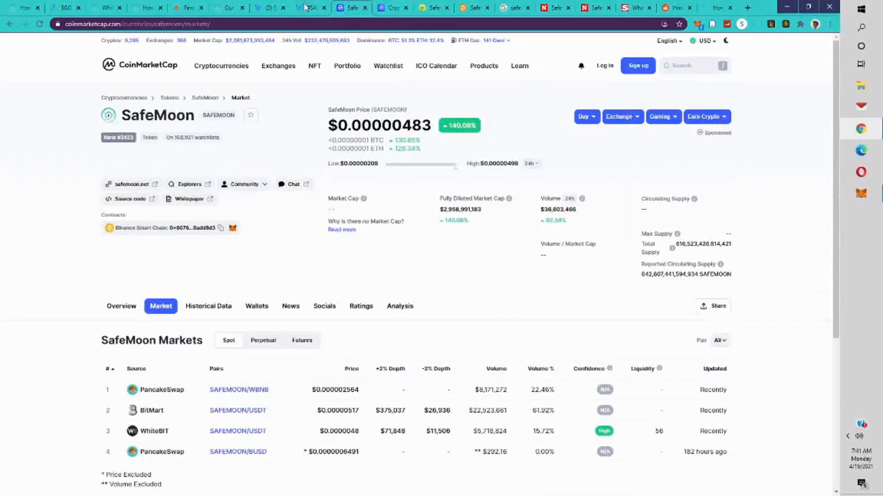
# - Revisit the SafeMoon Twitter profile and markets page, then land on safemoon.net's Our Team page
pyautogui.click(269, 8)
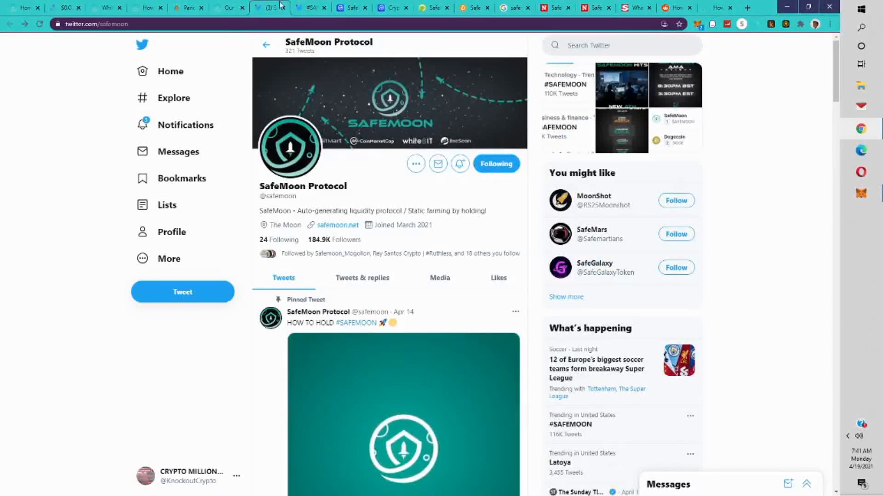
pyautogui.click(352, 8)
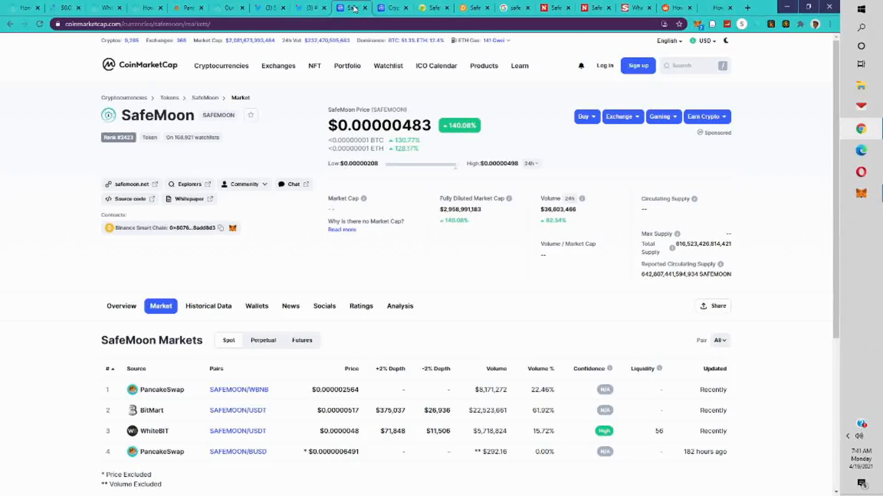
pyautogui.click(228, 8)
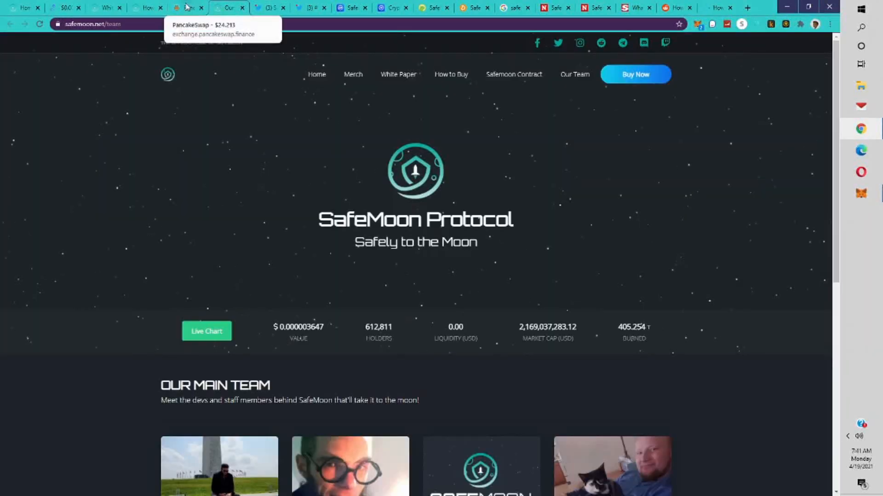
# - Scroll through the six-member SafeMoon team, then switch to the How to Buy guide at safemoon.net/guide
pyautogui.scroll(-3)
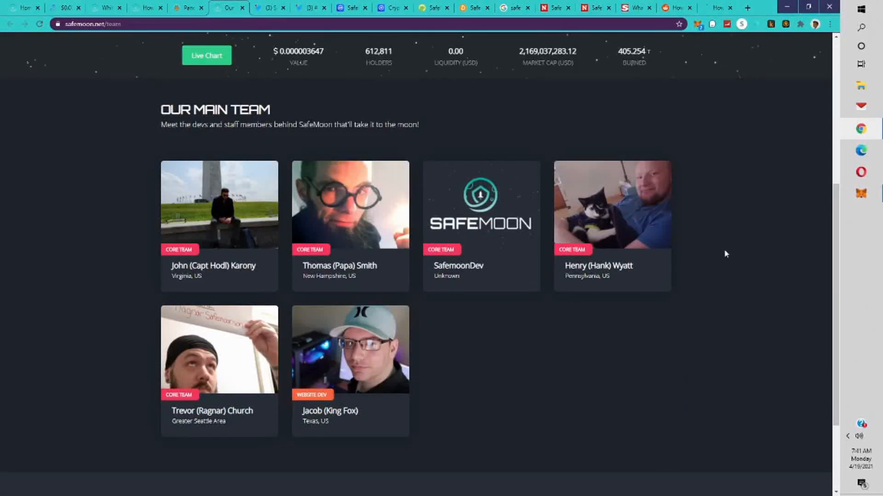
pyautogui.moveTo(519, 363)
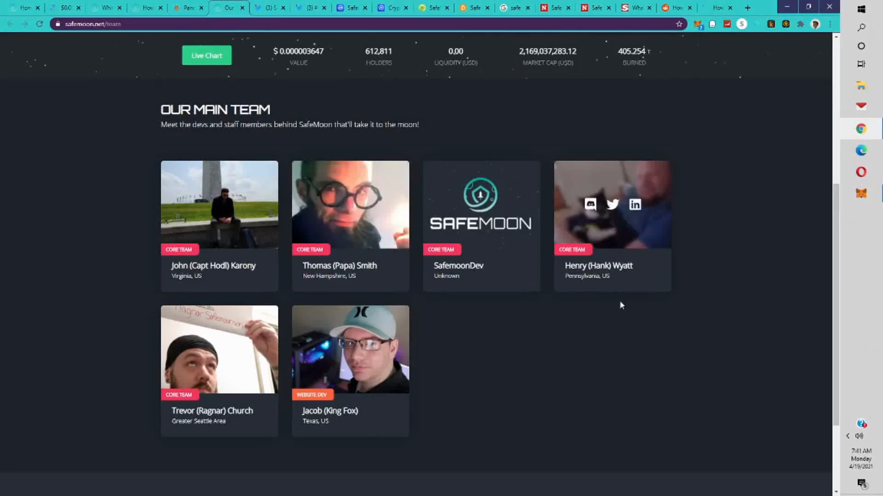
pyautogui.moveTo(486, 405)
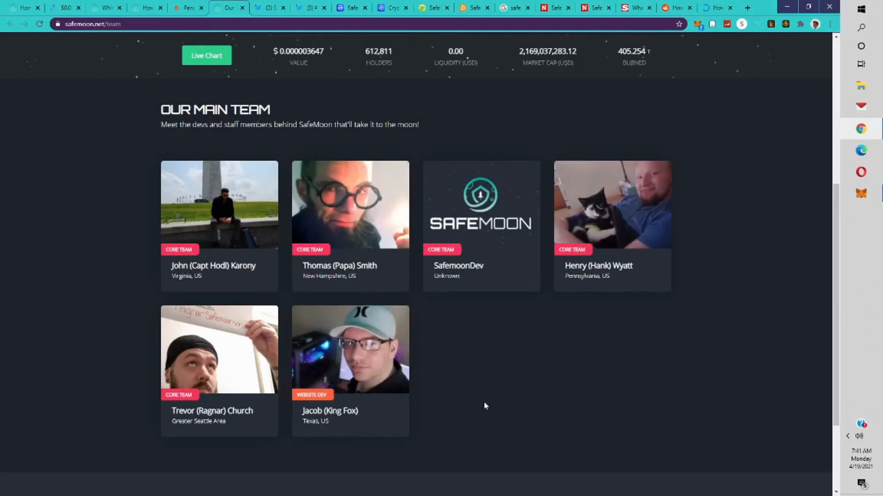
pyautogui.scroll(-3)
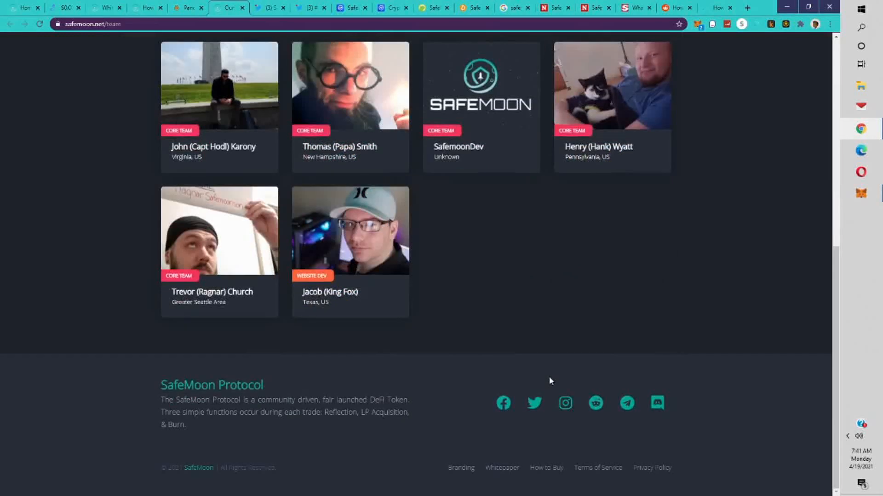
pyautogui.scroll(3)
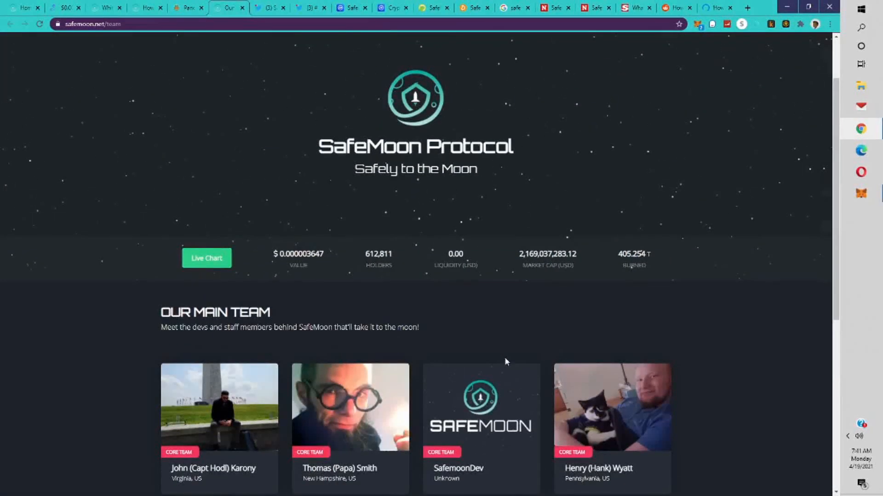
pyautogui.scroll(3)
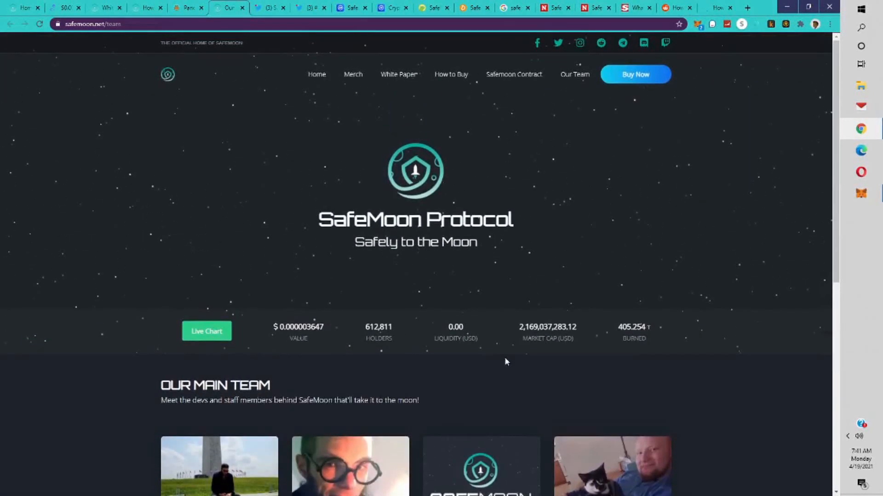
pyautogui.click(188, 7)
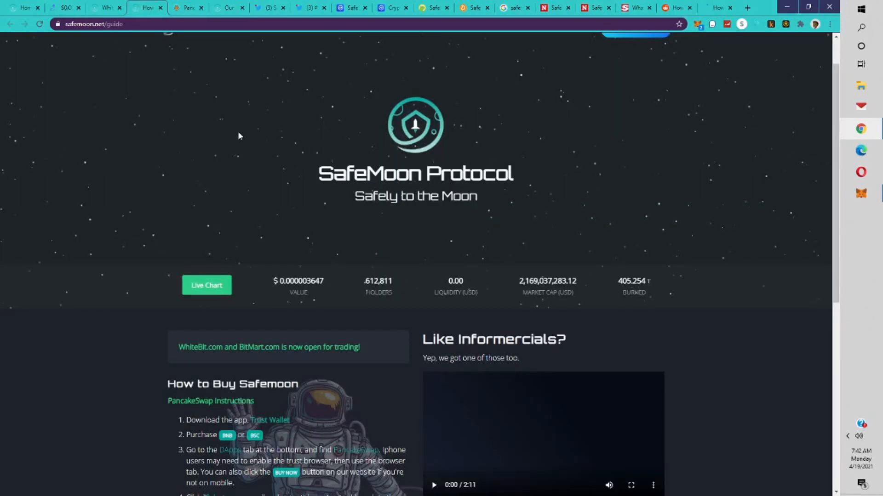
pyautogui.moveTo(328, 189)
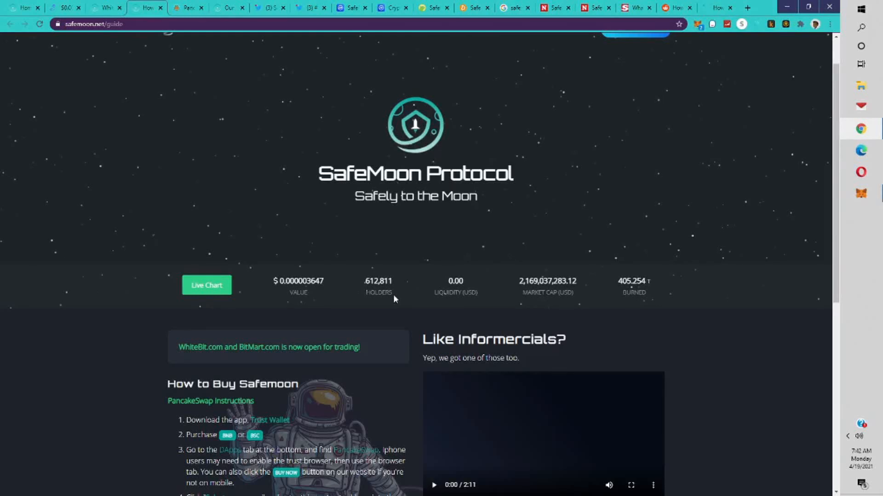
pyautogui.moveTo(387, 313)
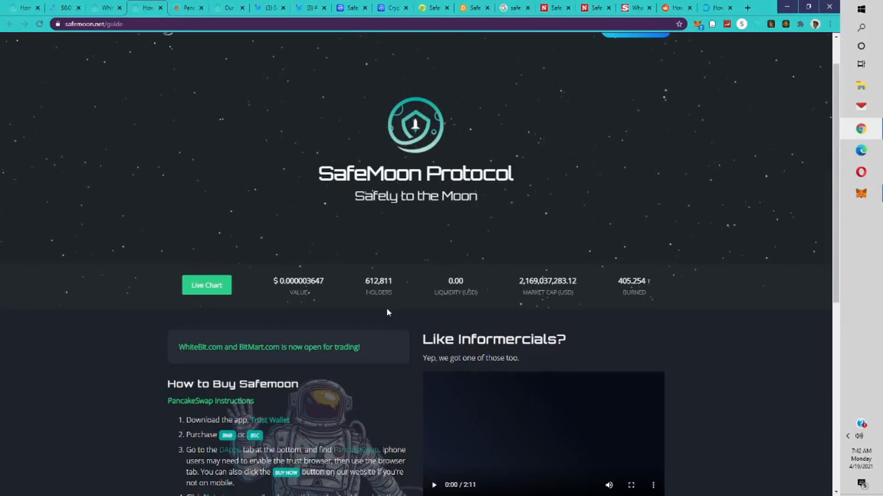
pyautogui.moveTo(228, 193)
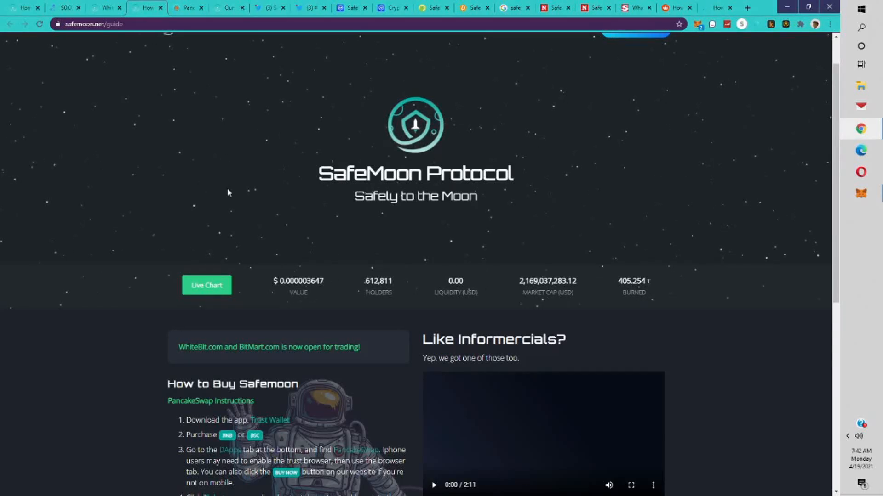
# - Bring up the SafeMoon whitepaper page, glancing at CoinMarketCap's SafeMoon markets in between
pyautogui.click(107, 7)
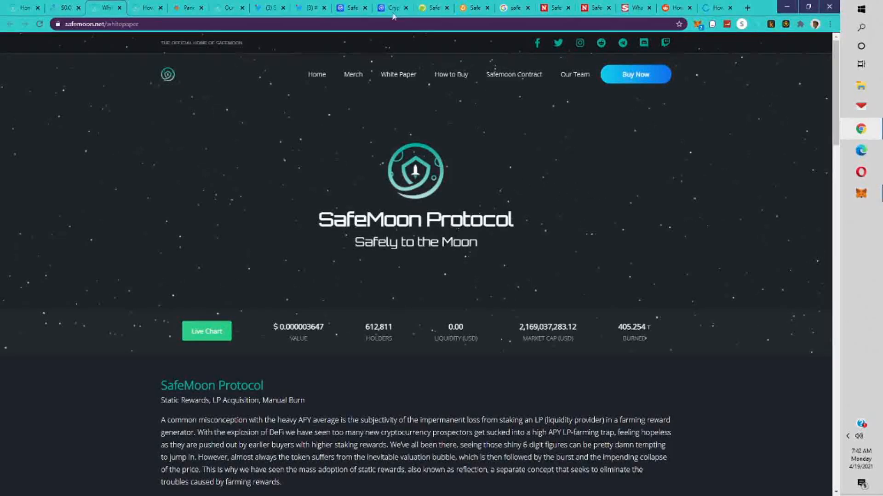
pyautogui.click(352, 8)
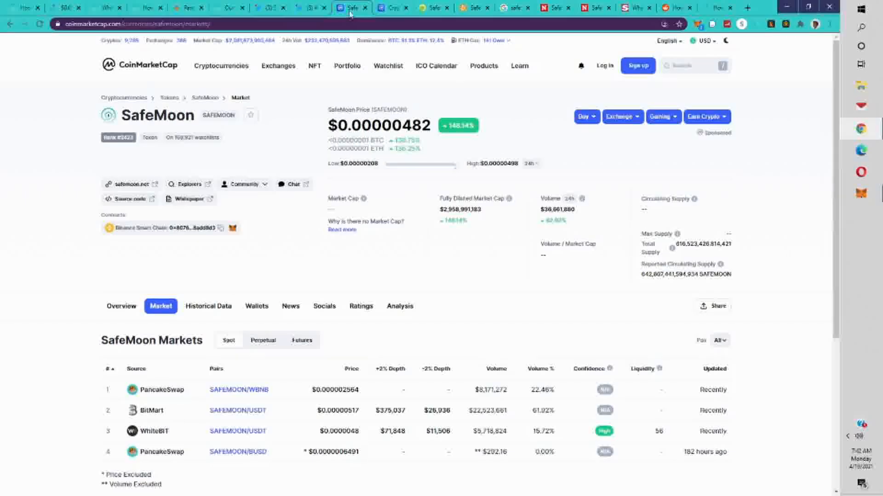
pyautogui.click(104, 7)
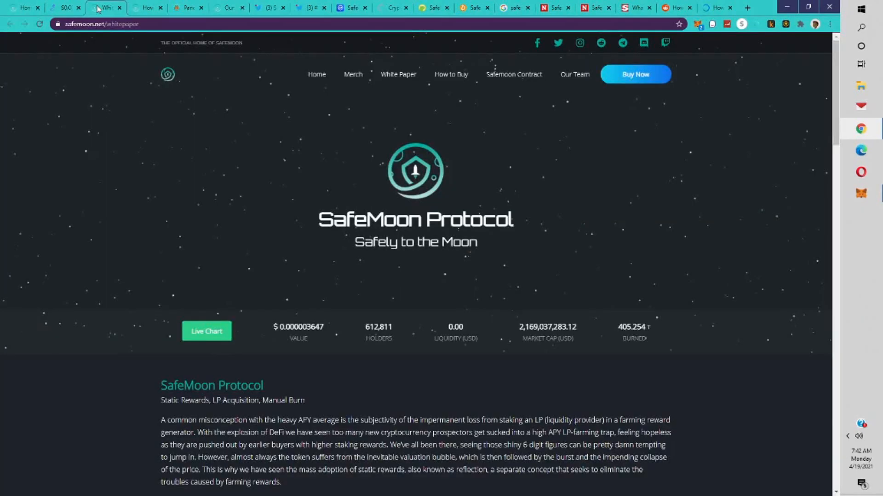
# - Review dex.guru's SAFEMOON chart with liquidity and volume stats, then move to the Republic World article
pyautogui.click(63, 8)
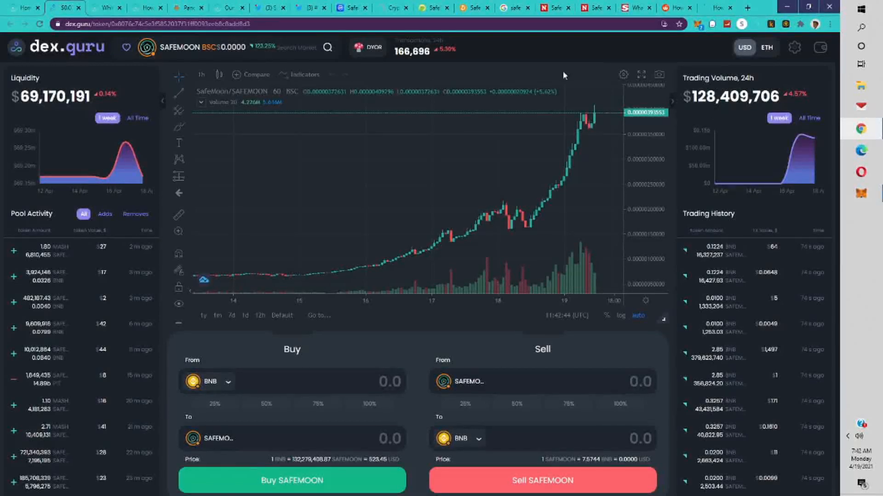
pyautogui.moveTo(497, 149)
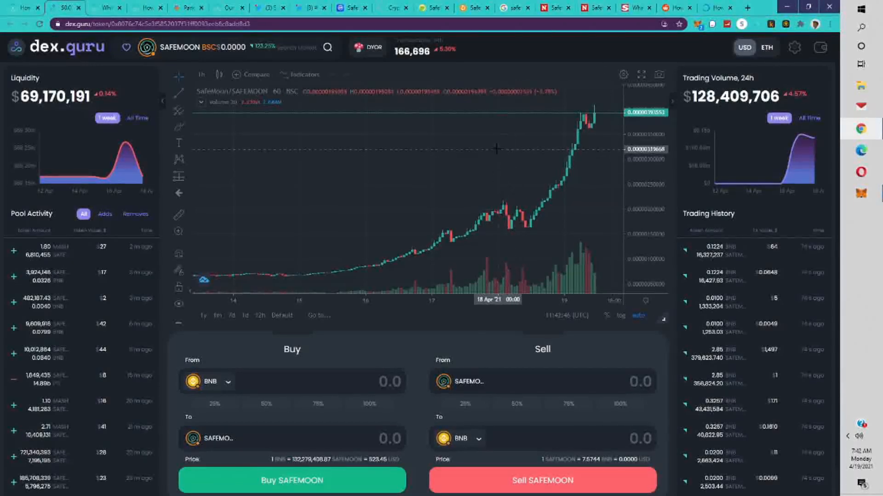
pyautogui.moveTo(450, 149)
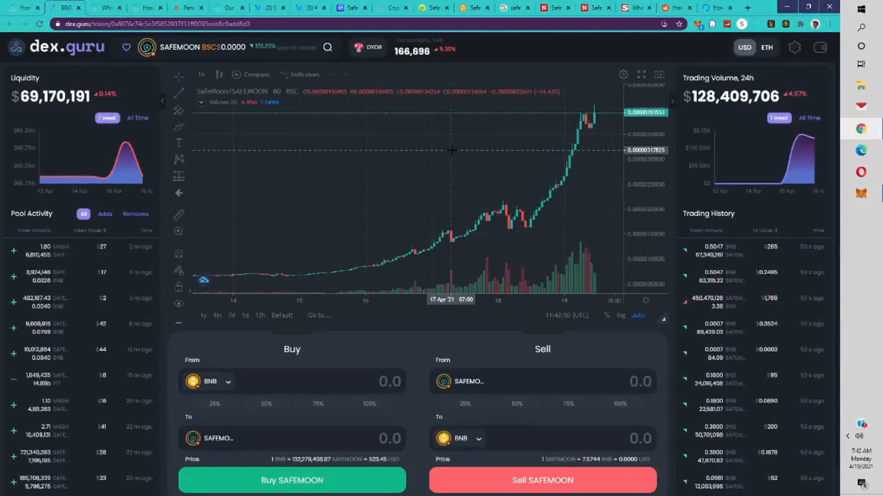
pyautogui.moveTo(276, 125)
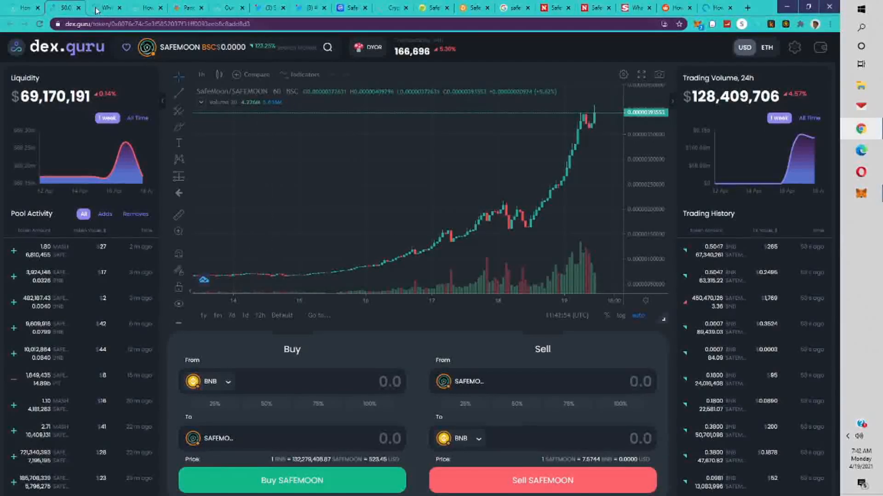
pyautogui.moveTo(107, 8)
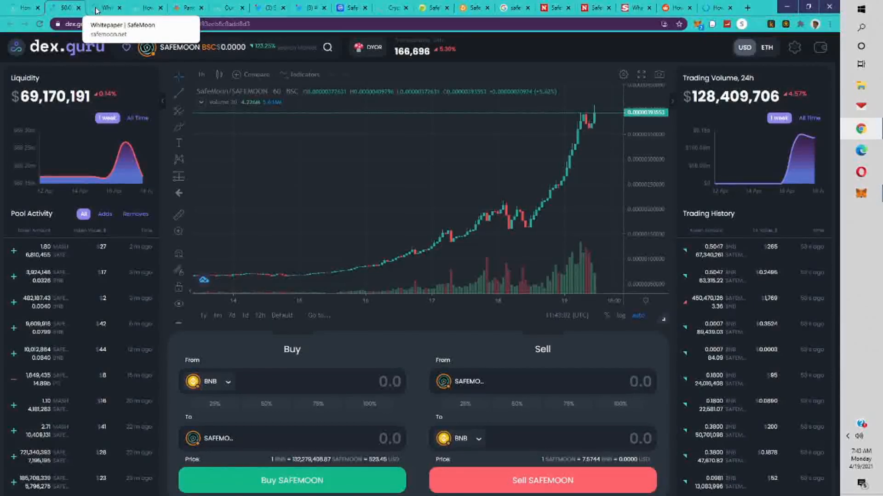
pyautogui.click(105, 7)
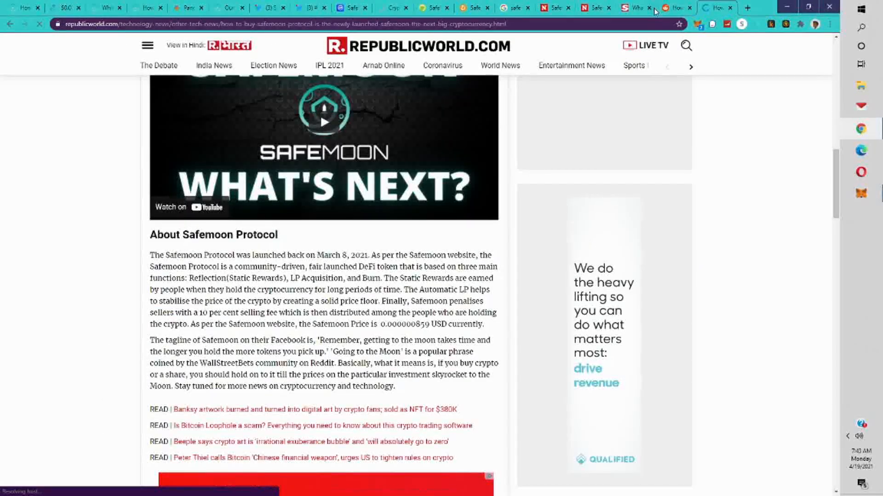
# - Glance at The Sun's SafeMoon article, then bring up Digitalcoinprice's 2021–2028 SafeMoon forecast
pyautogui.click(630, 8)
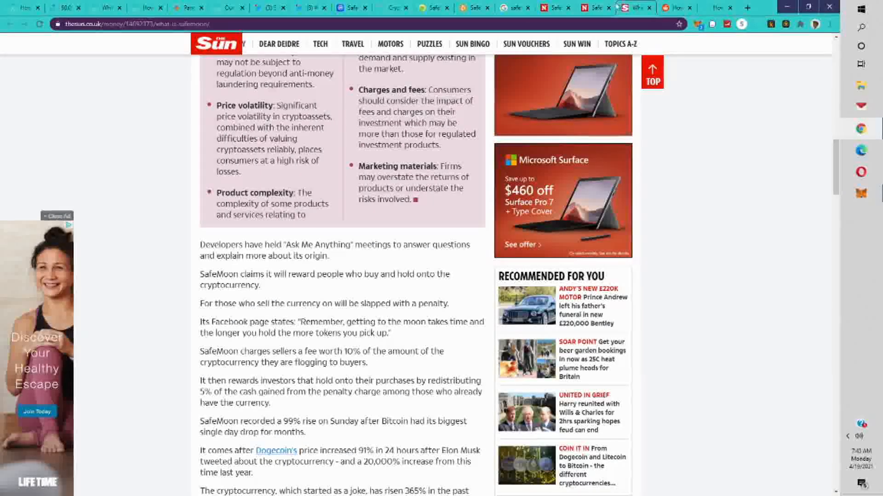
pyautogui.click(467, 8)
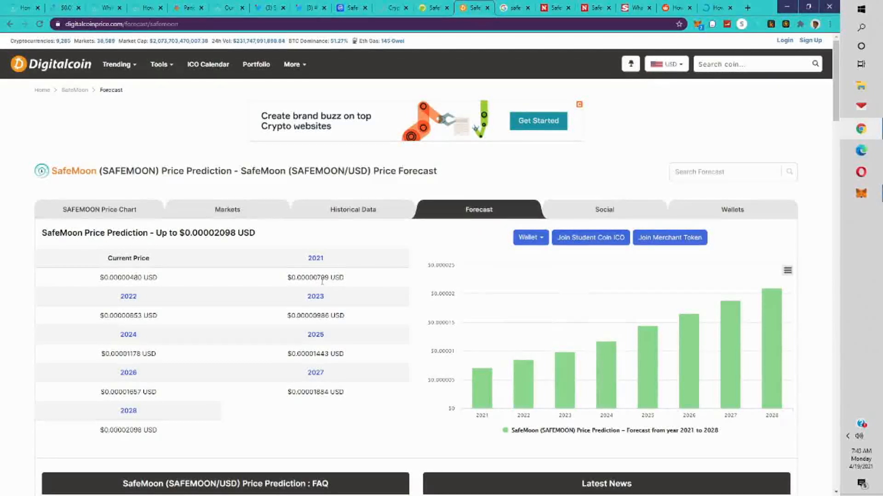
# - Read the SafeMoon forecast table and bar chart through 2028 and scroll down to the FAQ
pyautogui.doubleClick(315, 277)
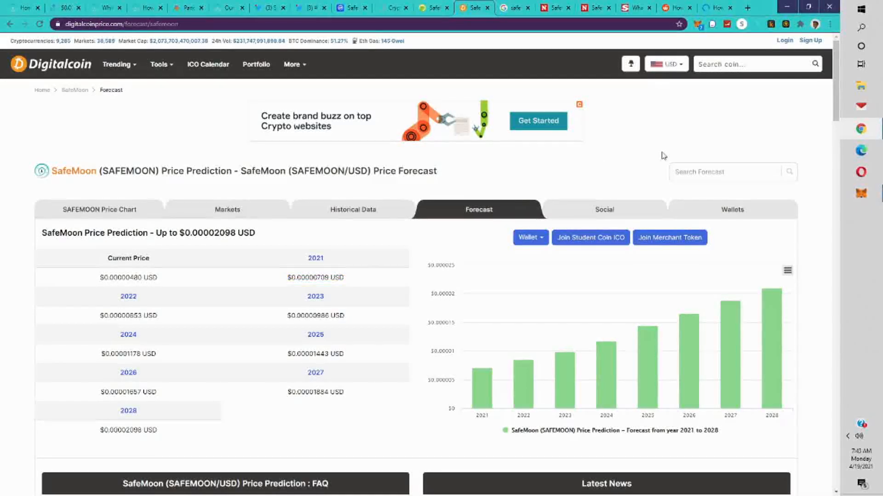
pyautogui.moveTo(562, 222)
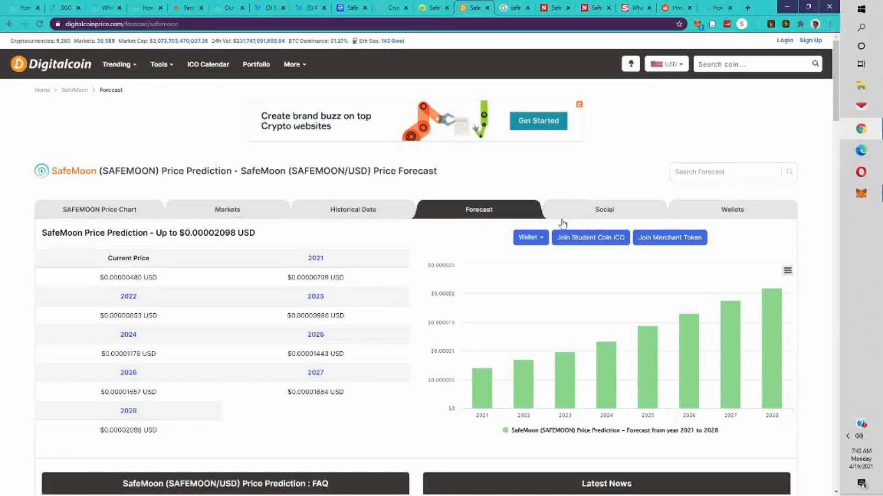
pyautogui.scroll(-3)
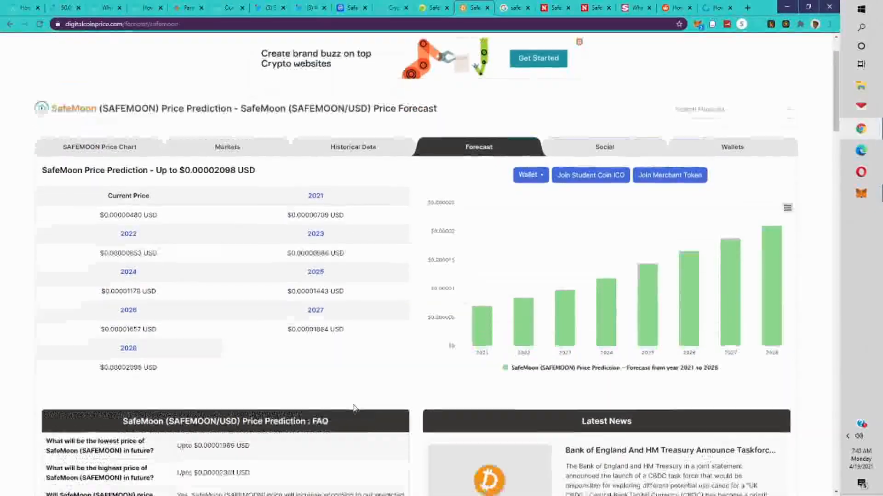
pyautogui.scroll(-3)
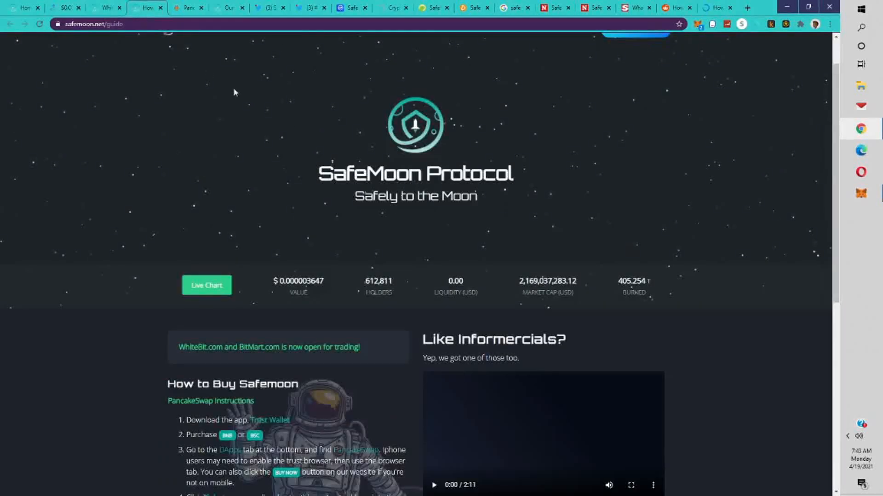
pyautogui.moveTo(598, 159)
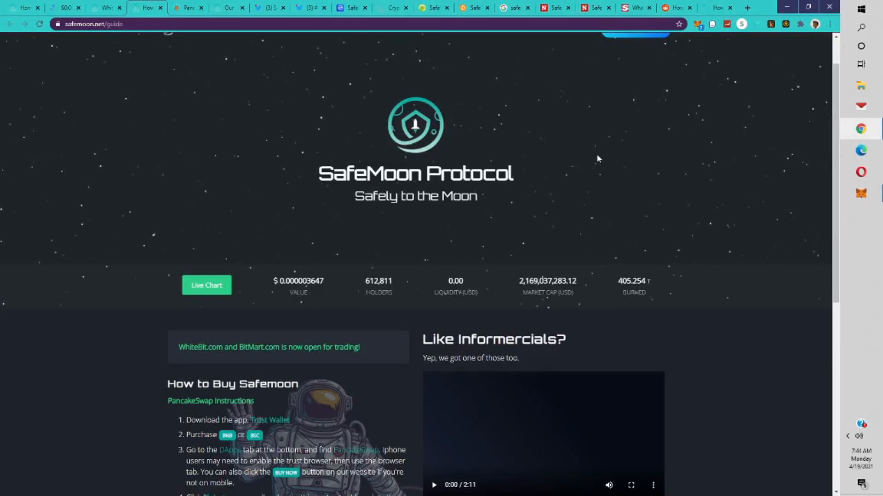
pyautogui.click(849, 436)
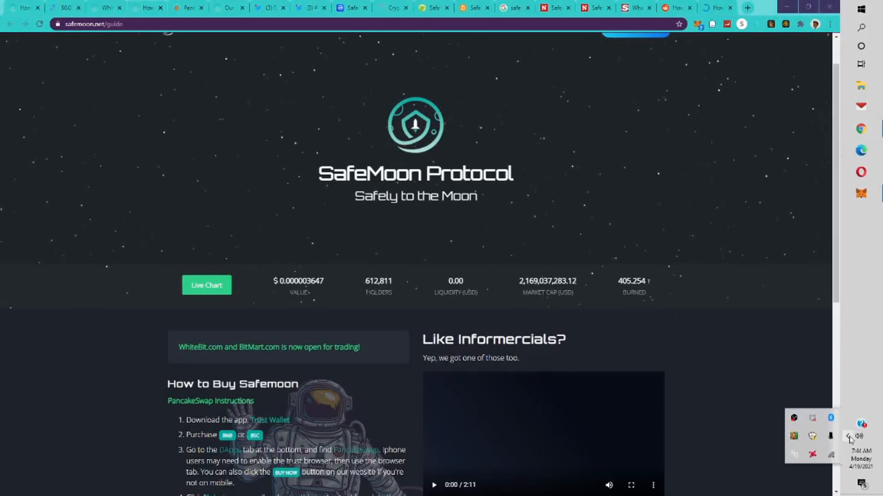